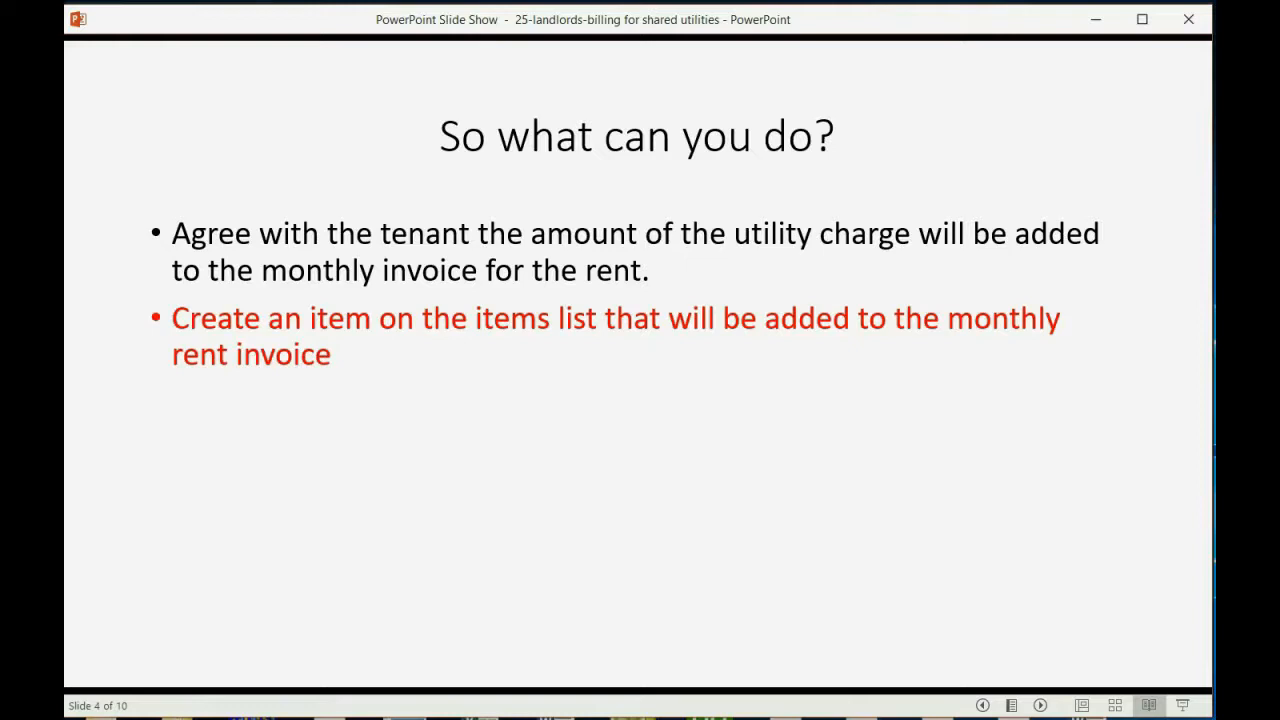
Step: Advance the slideshow to slide 5, the late fees and monthly rent invoice
click(1037, 702)
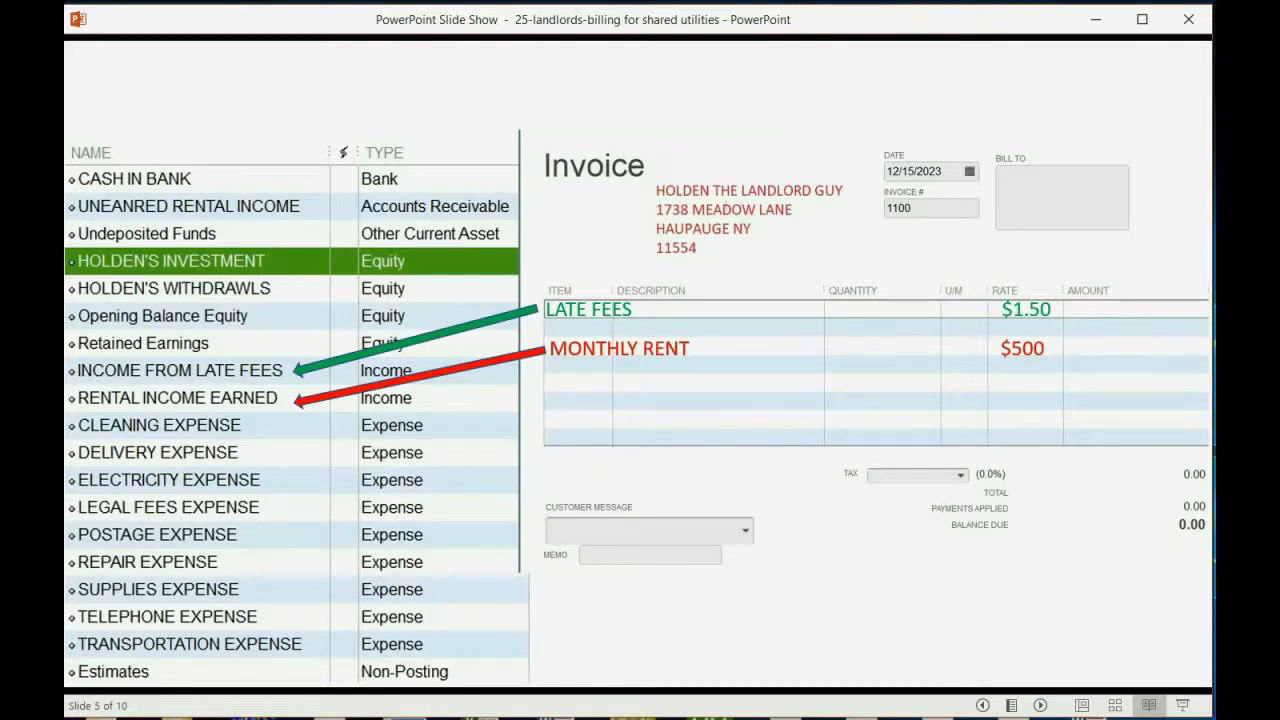
click(1038, 702)
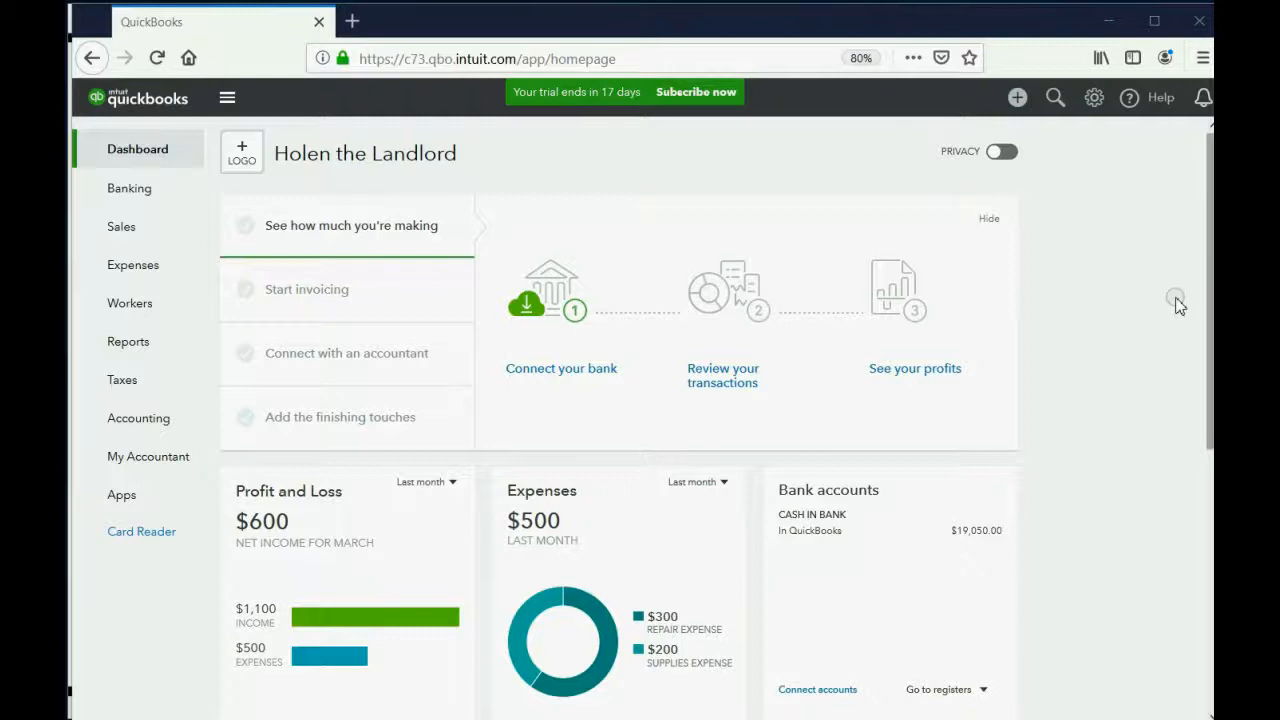
mouse_move(1111, 234)
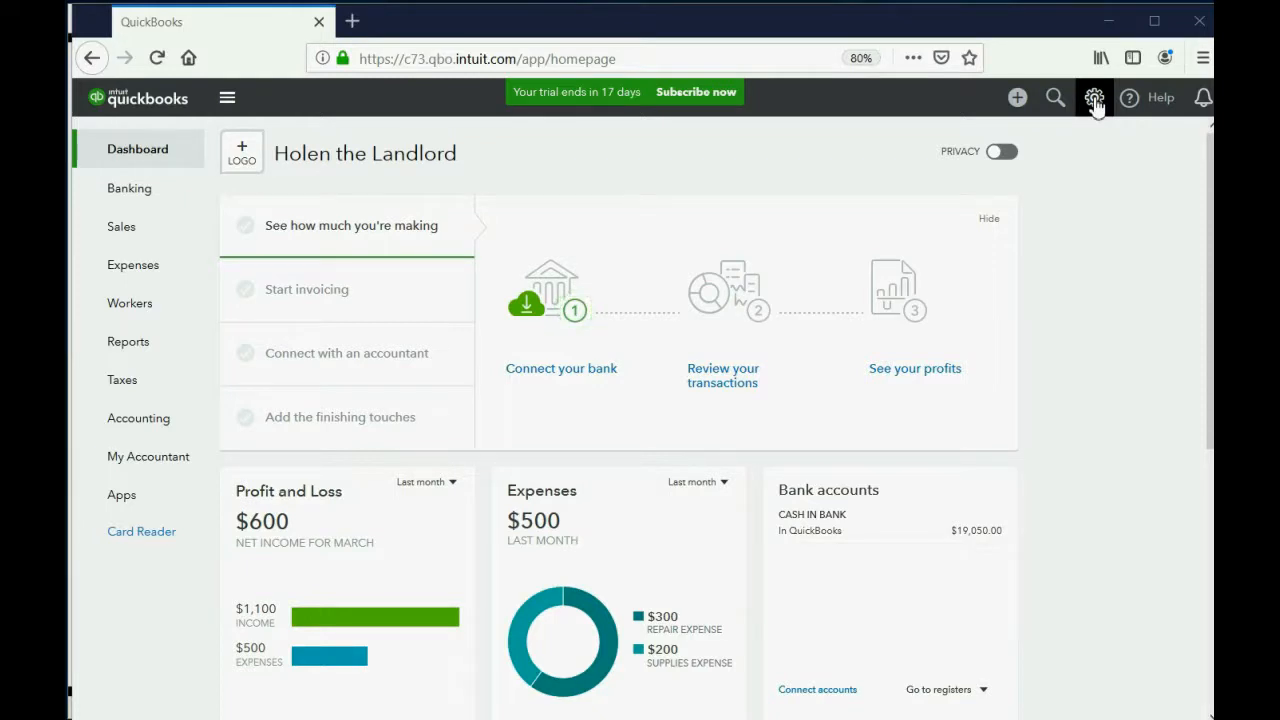
Step: Open Products and Services from the gear menu's Lists section
click(1091, 97)
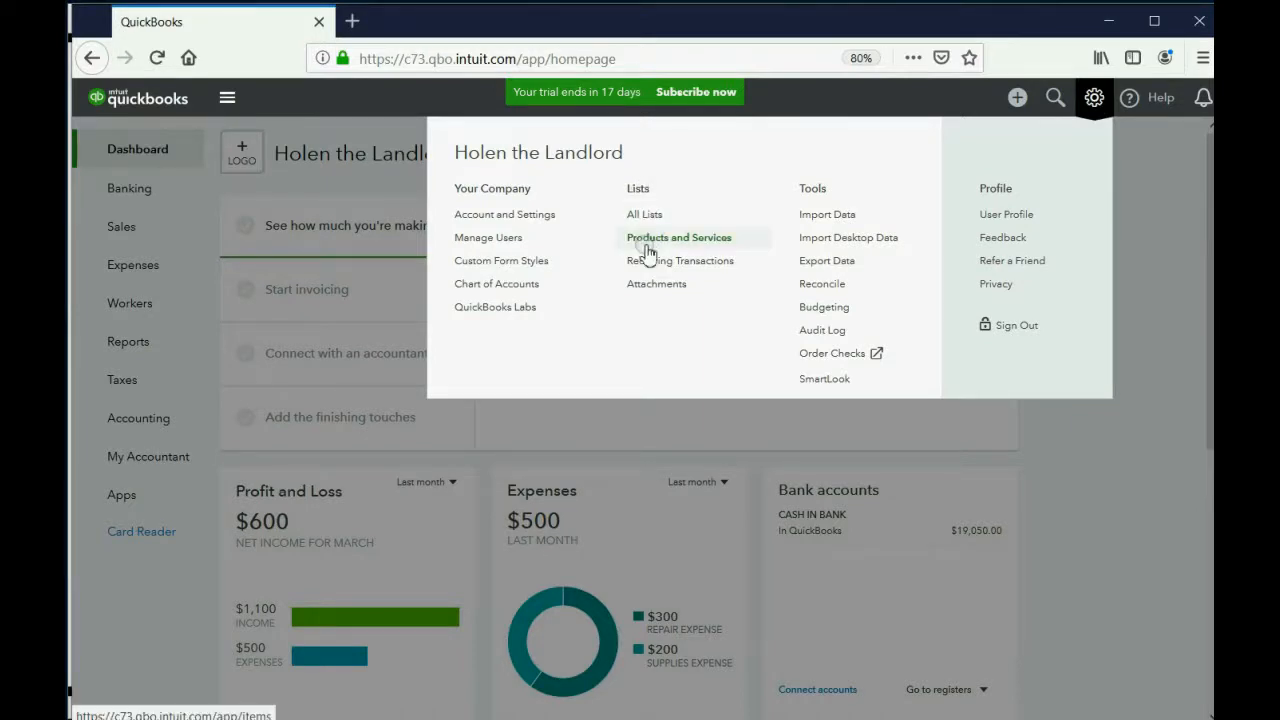
click(679, 237)
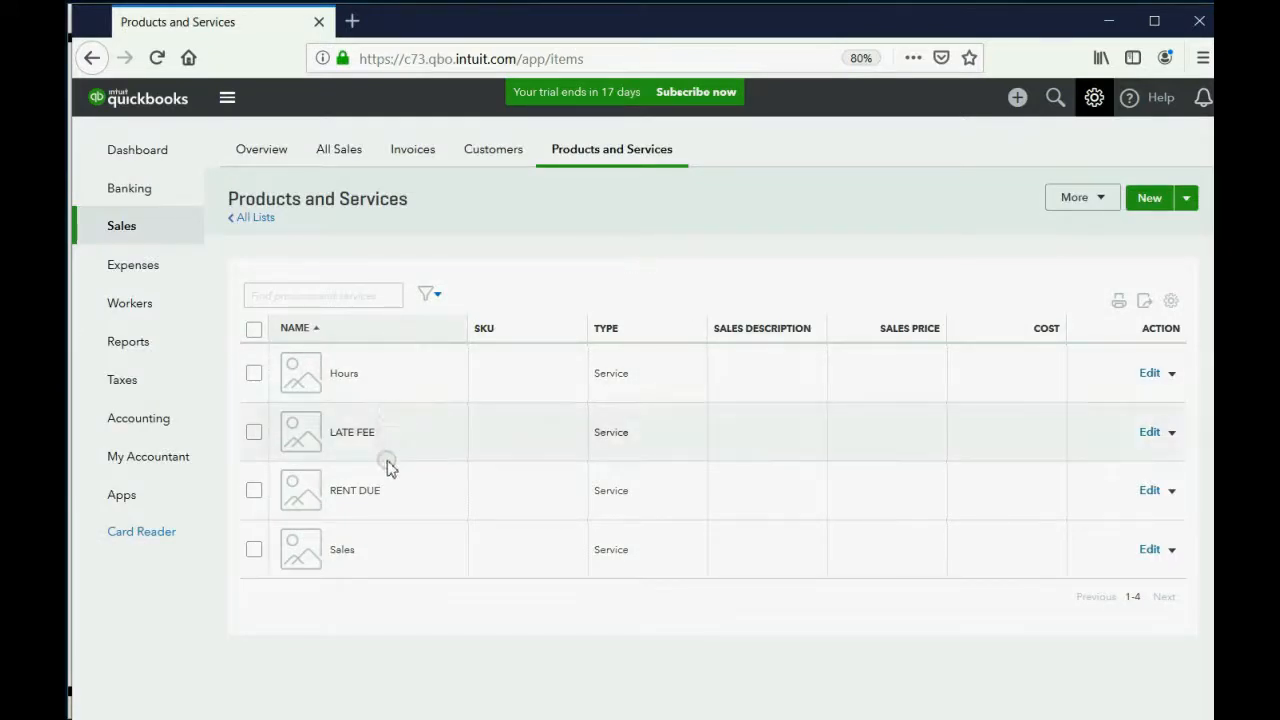
mouse_move(385, 497)
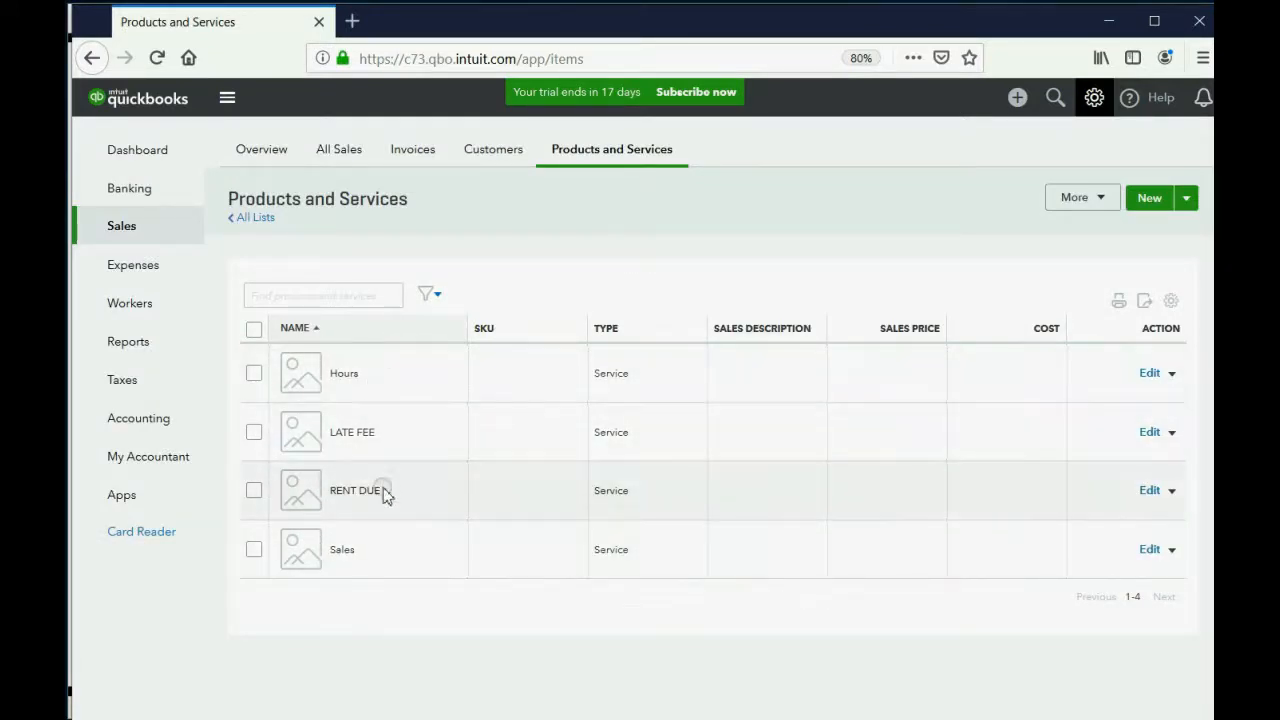
mouse_move(381, 376)
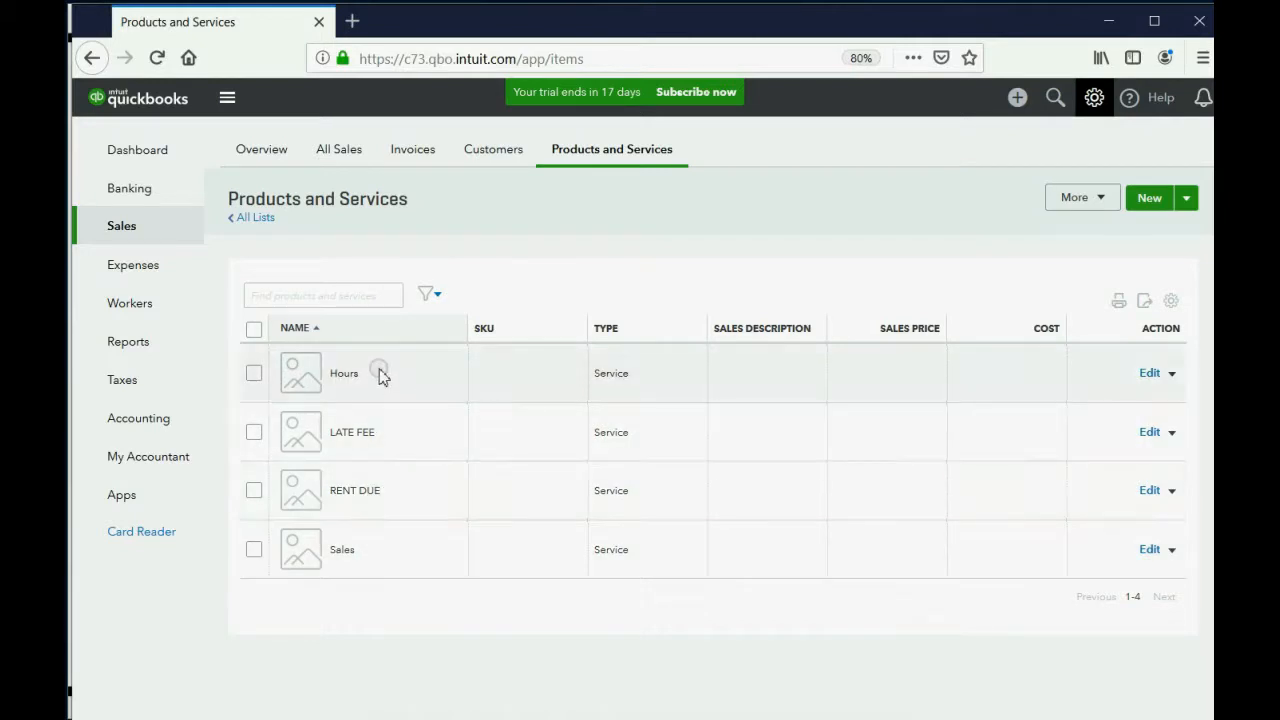
mouse_move(390, 518)
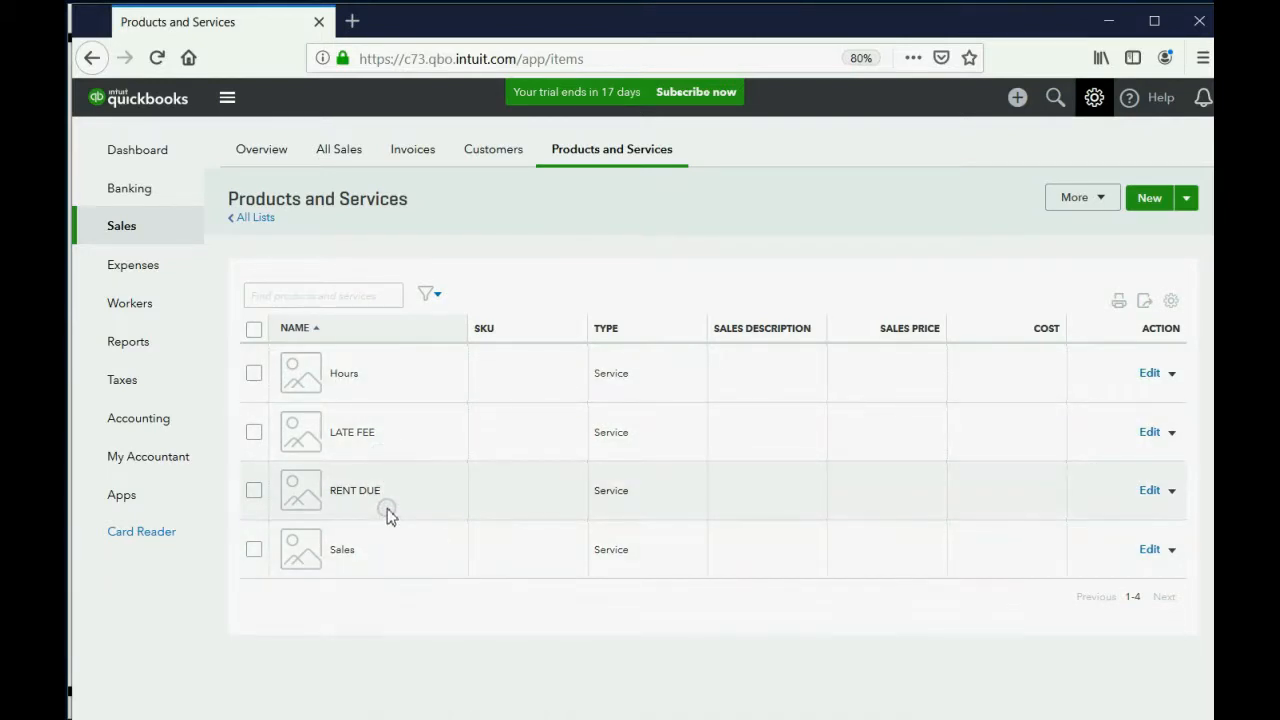
mouse_move(880, 474)
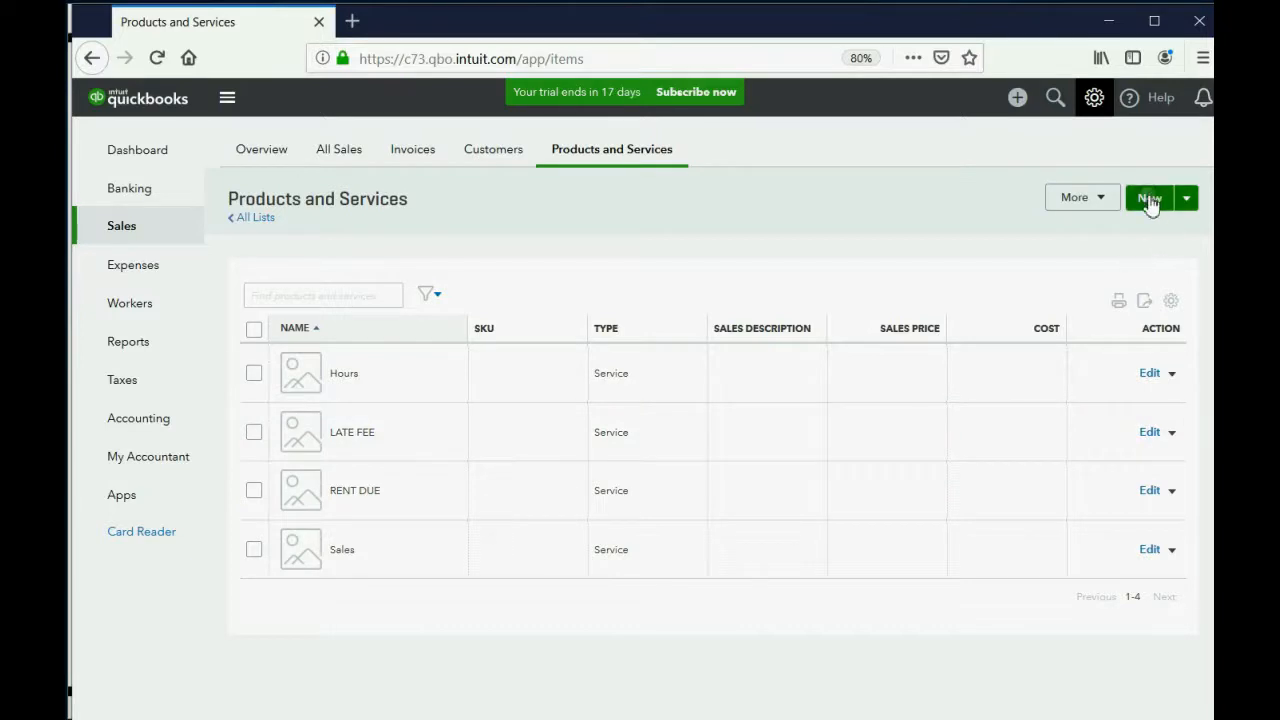
Step: Fill in a Service item ELECTRICITY SHARE at rate 25, posting to ELECTRICITY EXPENSE
click(1156, 197)
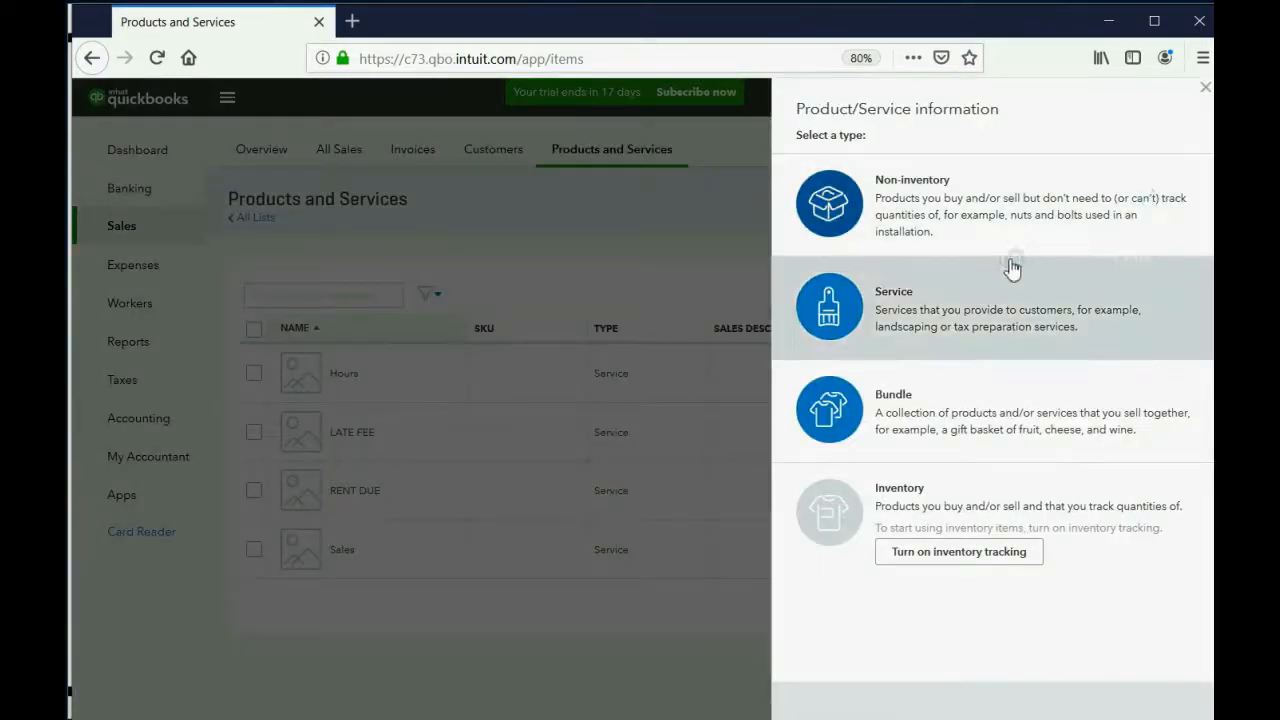
mouse_move(905, 398)
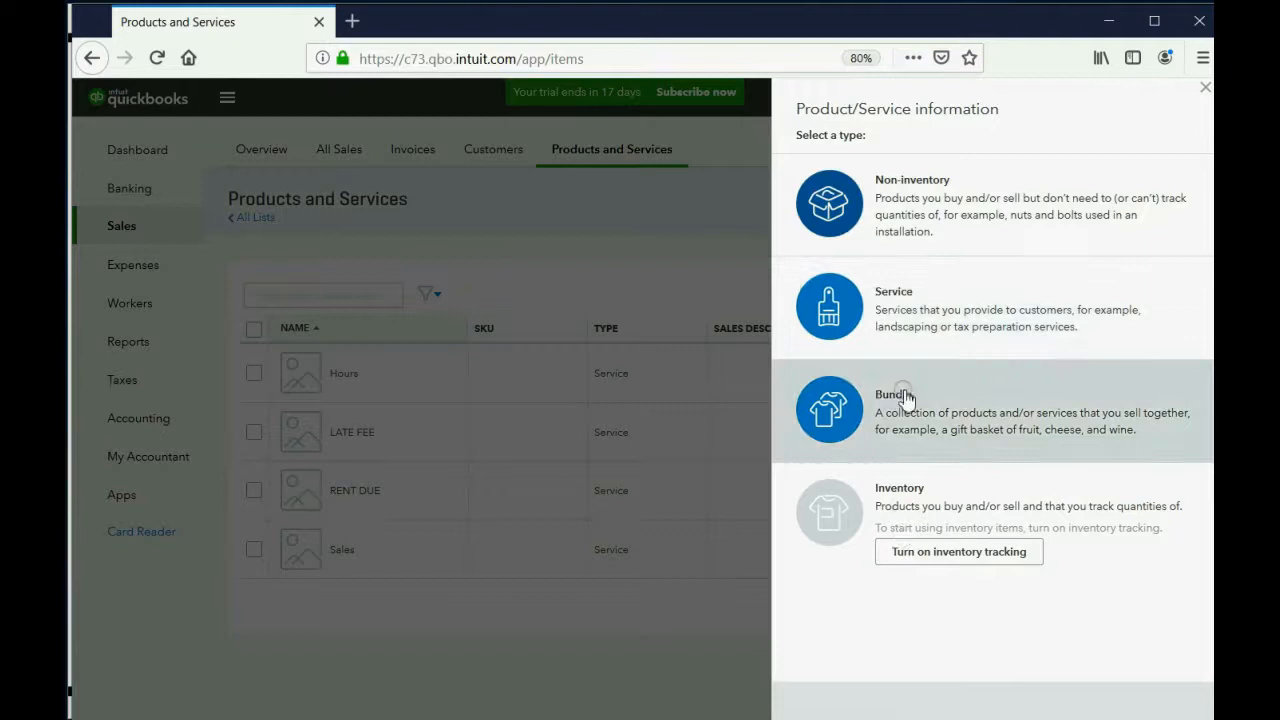
mouse_move(833, 320)
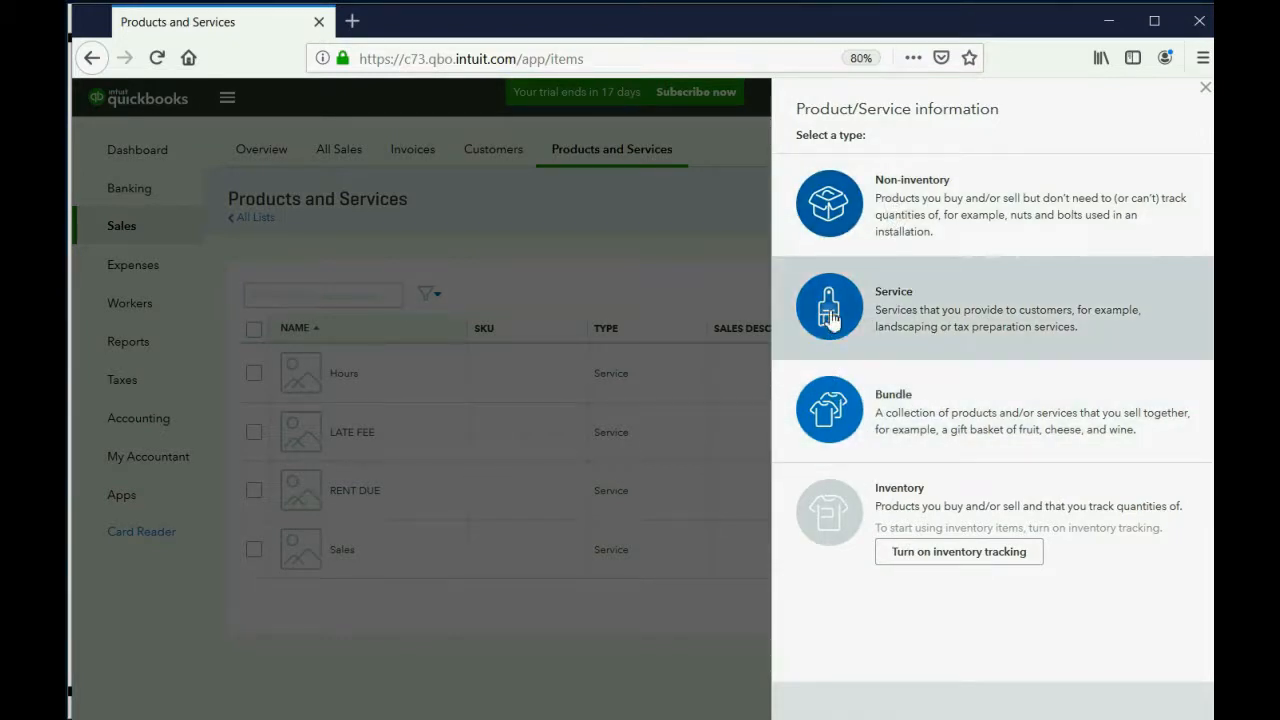
click(829, 307)
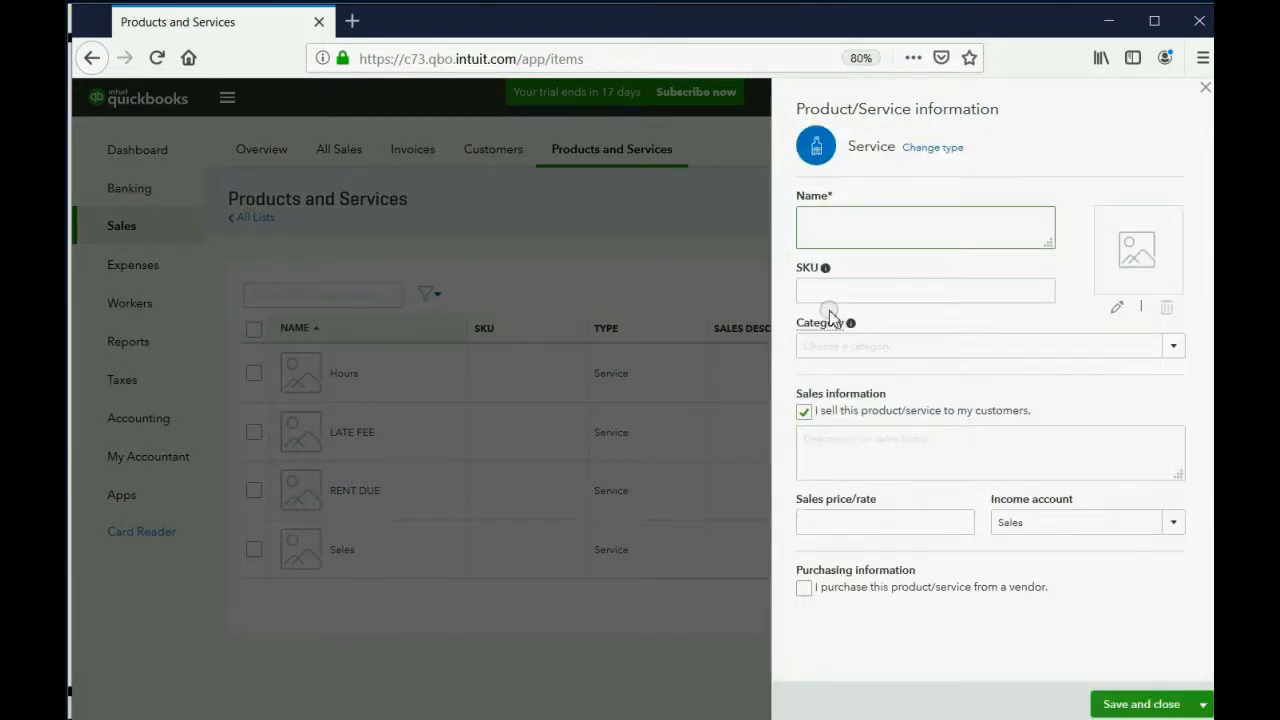
text(ELECTRICITY)
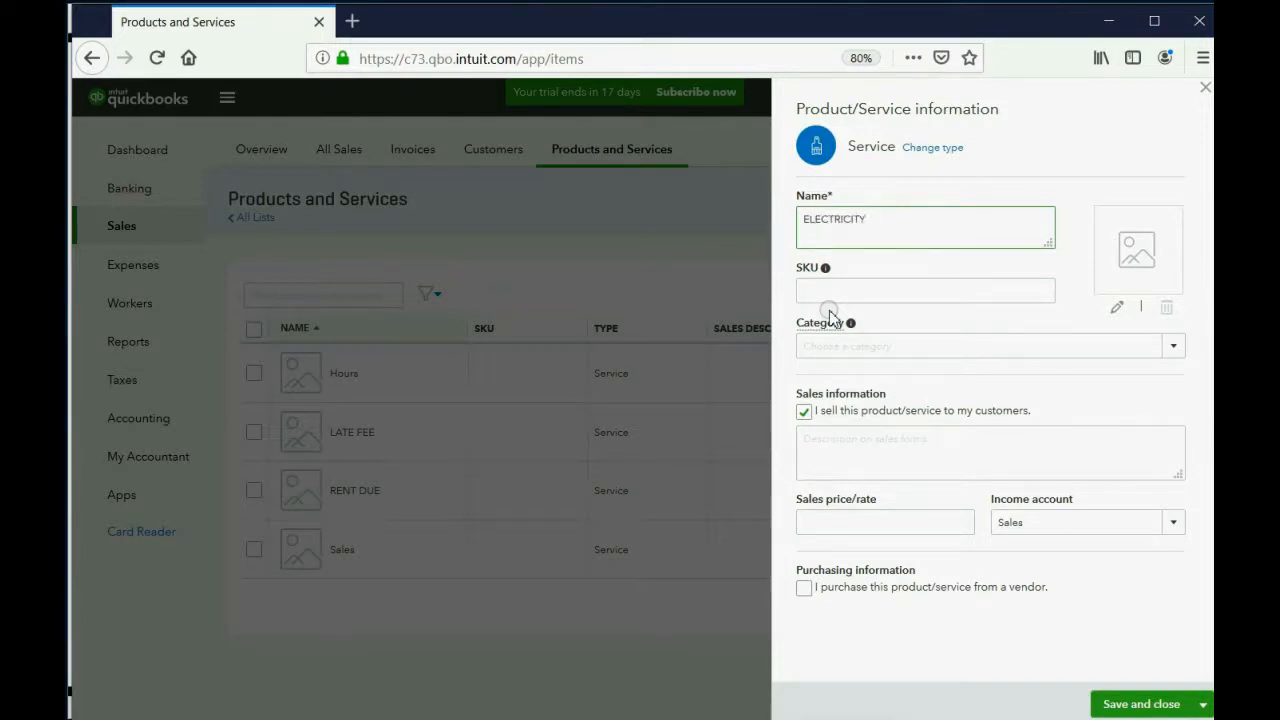
text(SHARE)
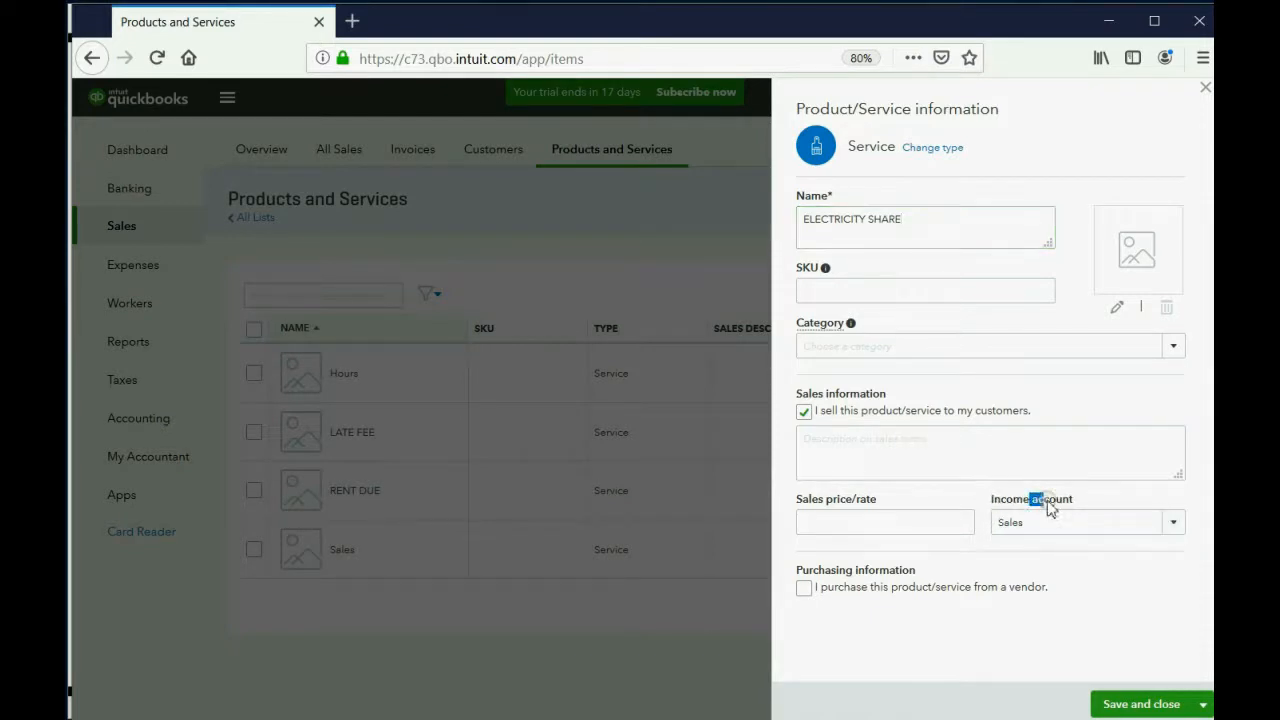
click(1170, 522)
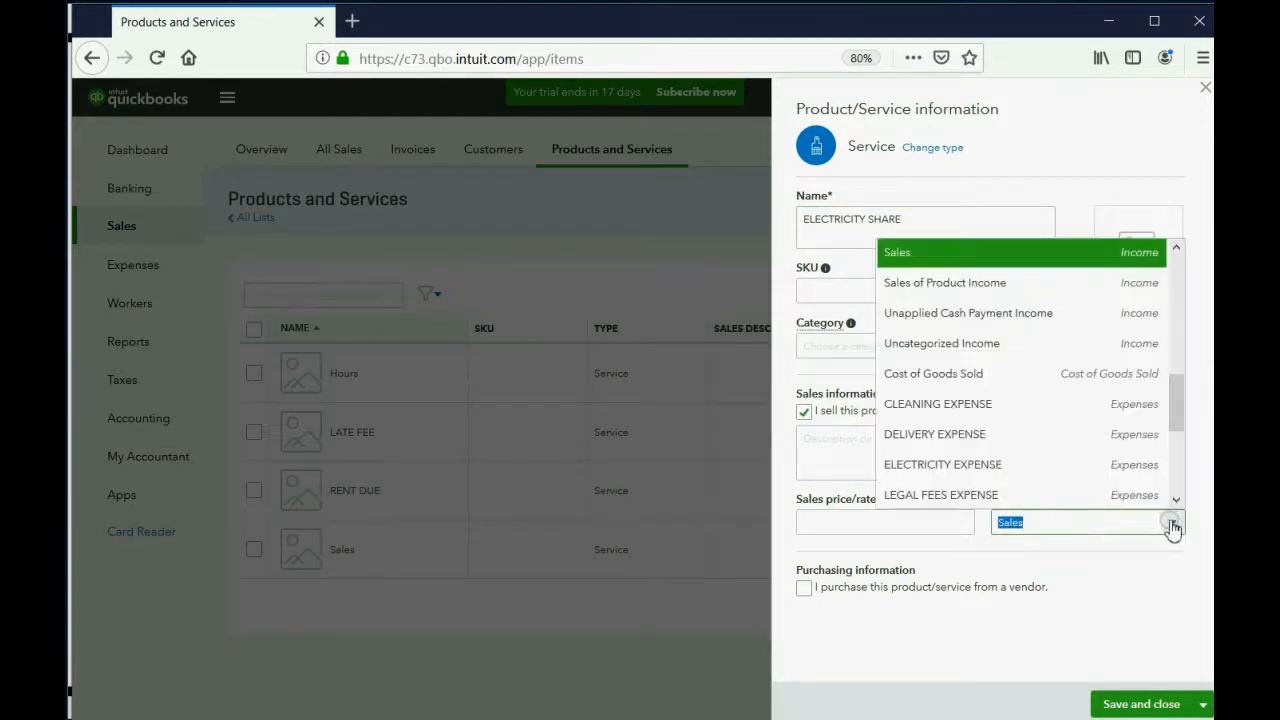
mouse_move(1080, 468)
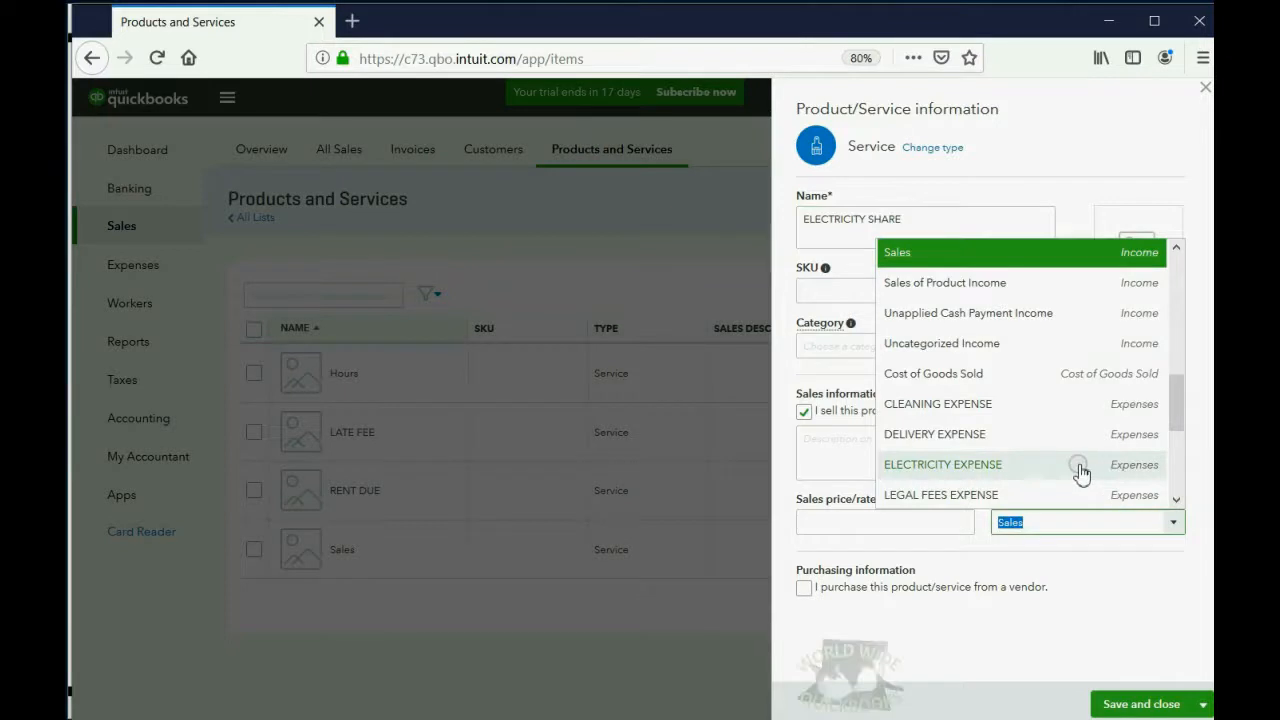
click(942, 464)
text(25)
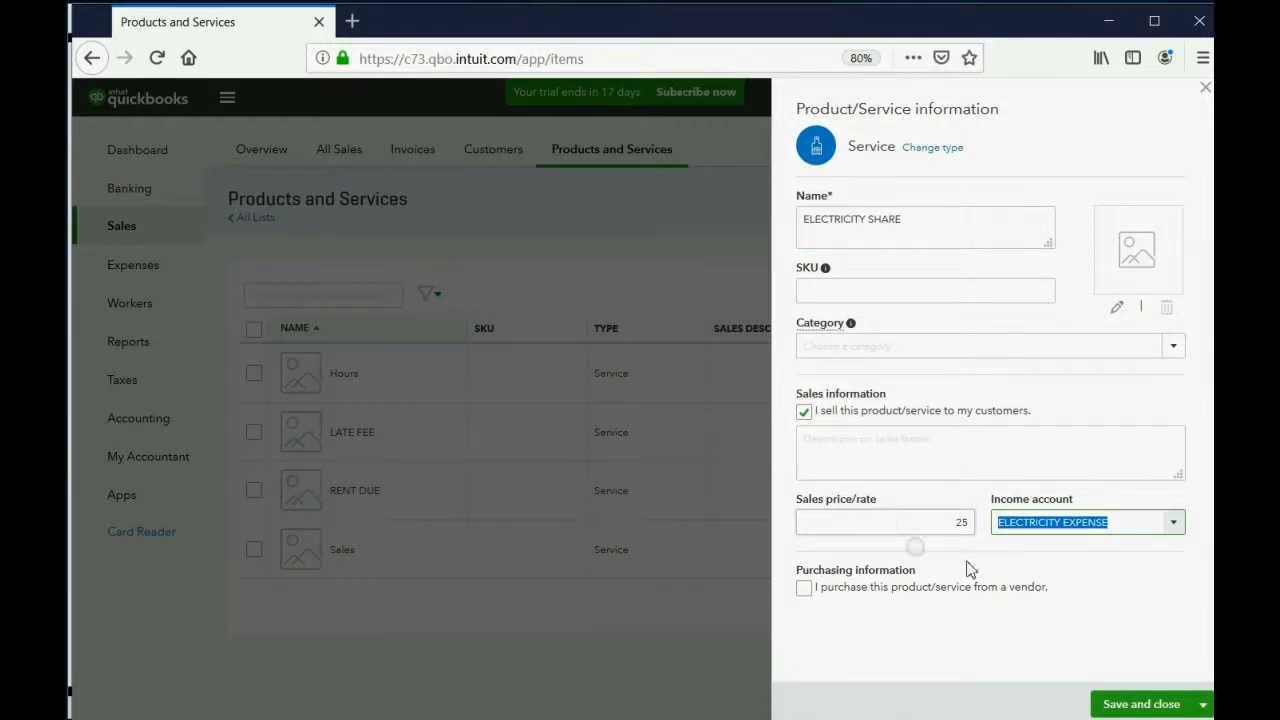
Step: Save and close the ELECTRICITY SHARE item, now listed at price 25
click(1140, 704)
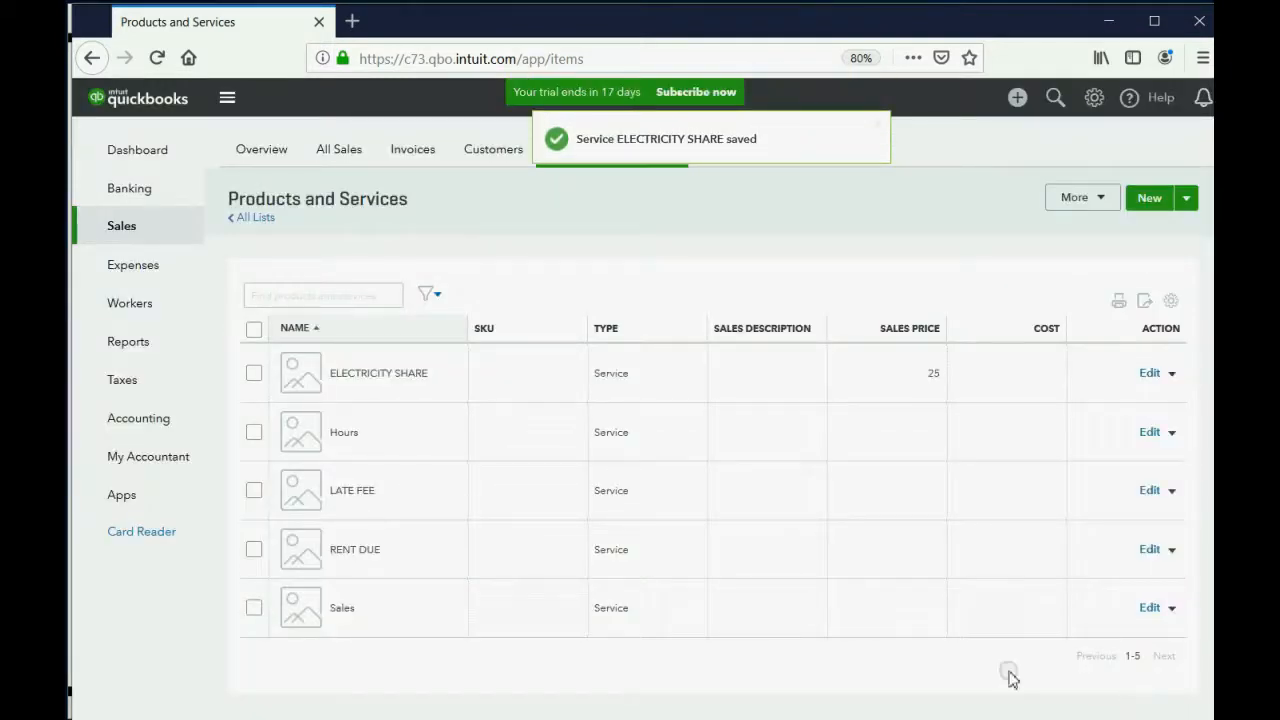
mouse_move(749, 389)
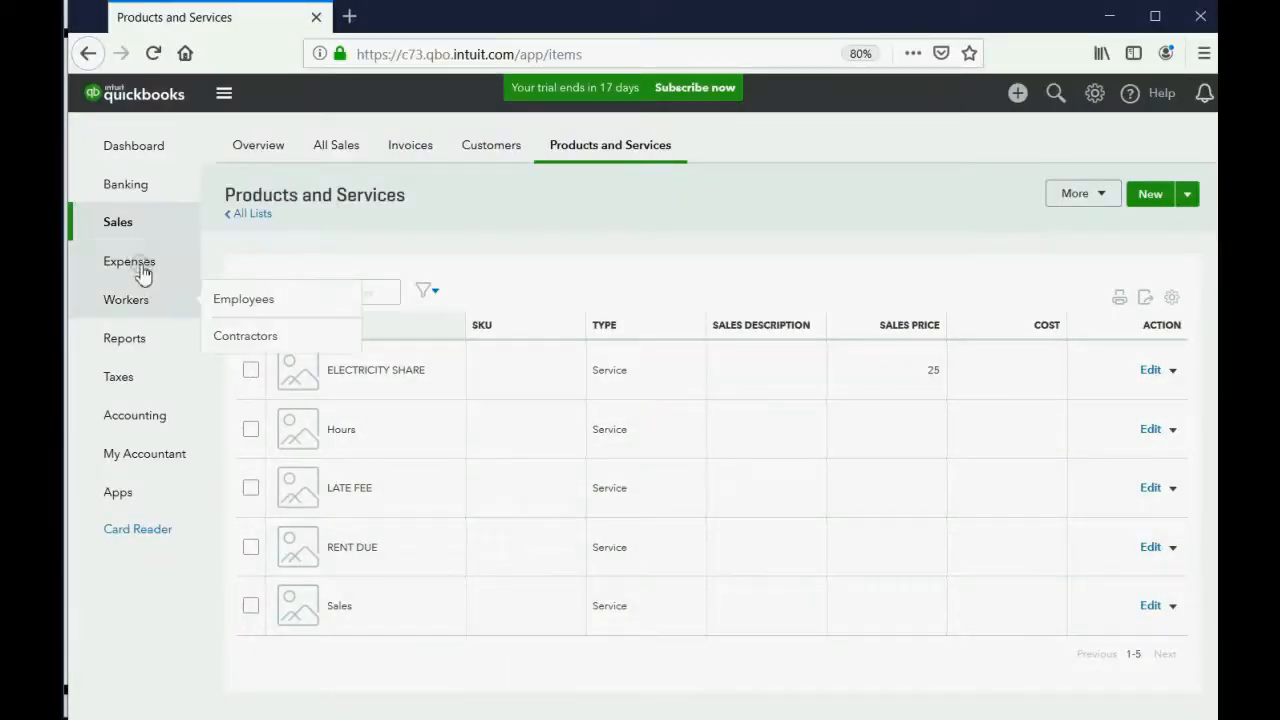
Step: Start check #8 from CASH IN BANK to CON EDISON, dated 04/15/2019
click(1017, 93)
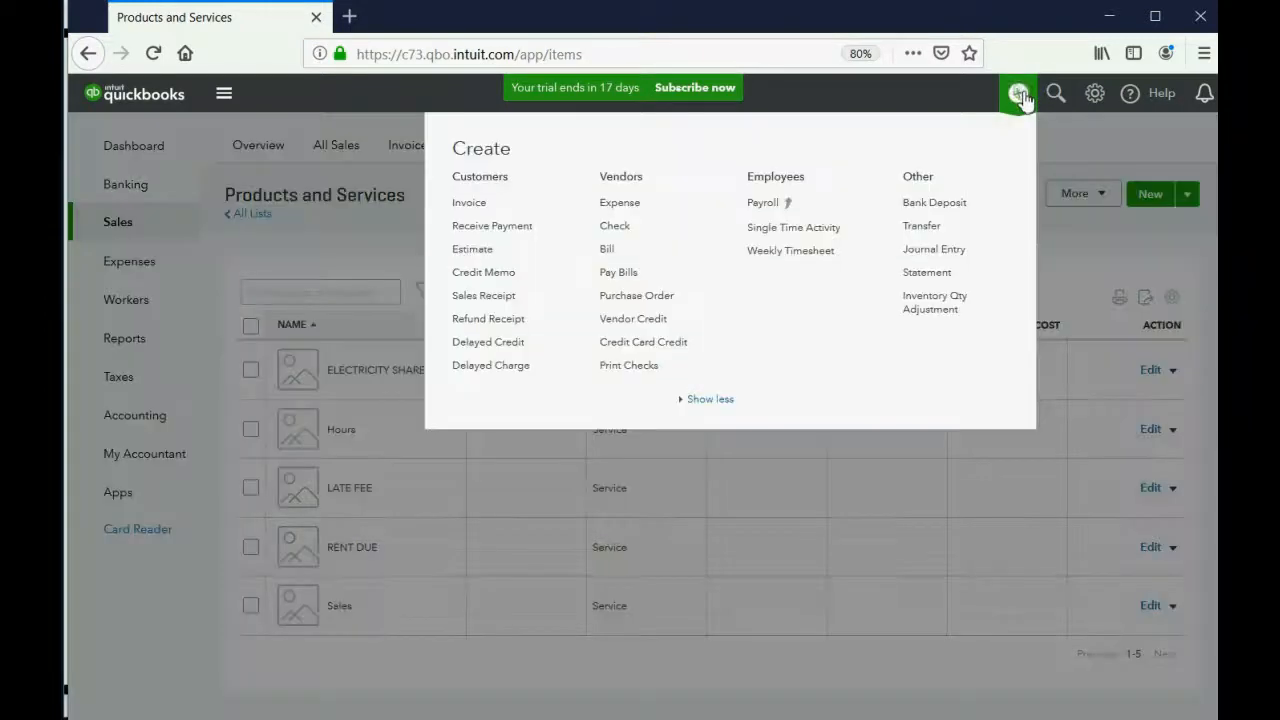
mouse_move(1019, 93)
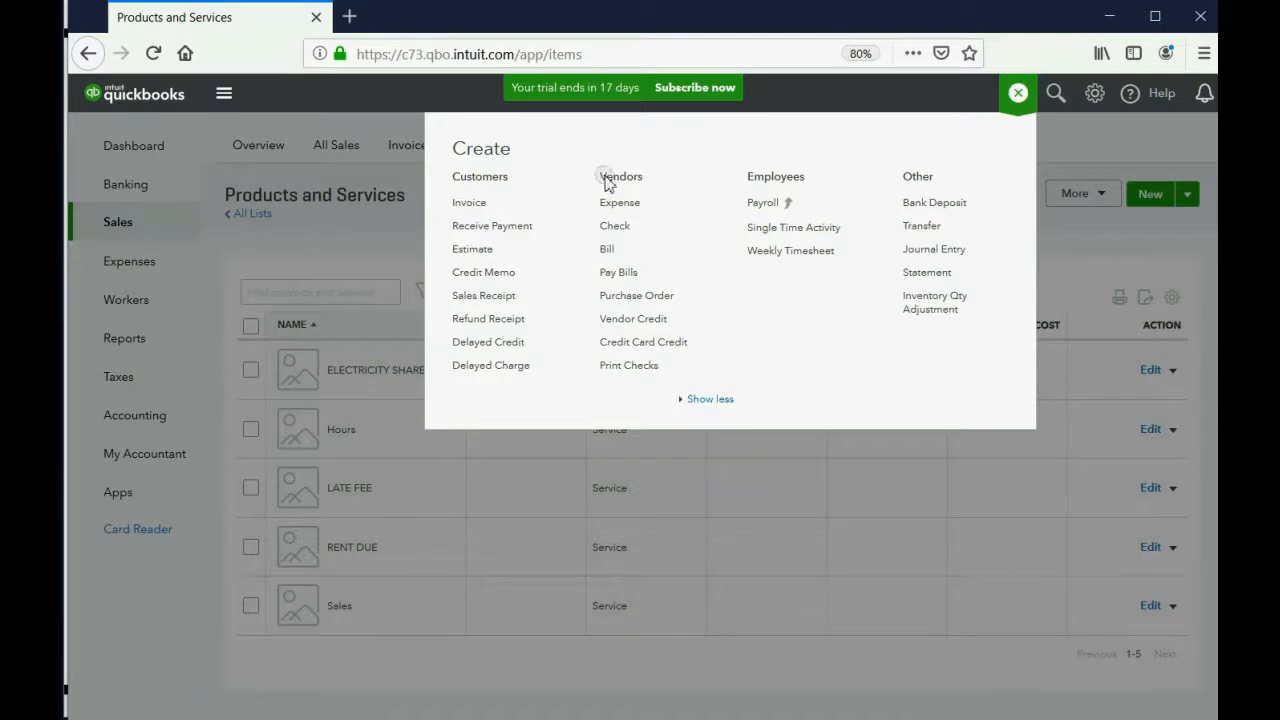
mouse_move(614, 228)
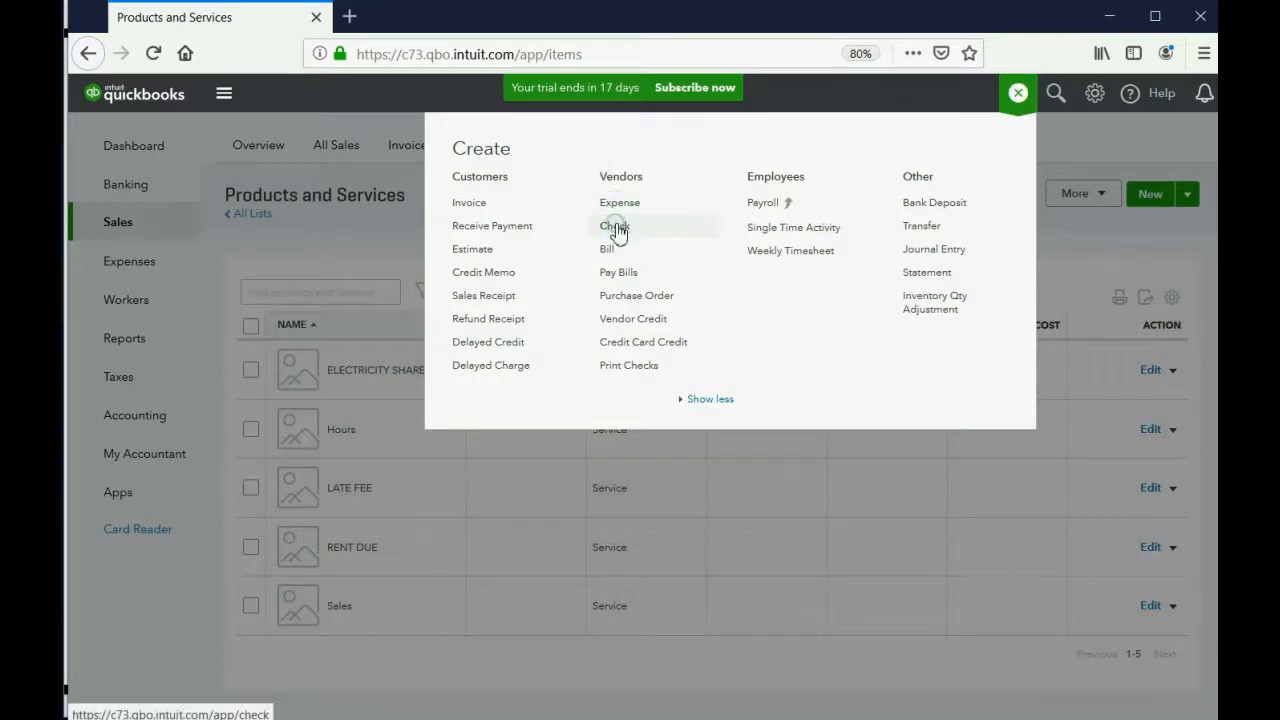
click(614, 225)
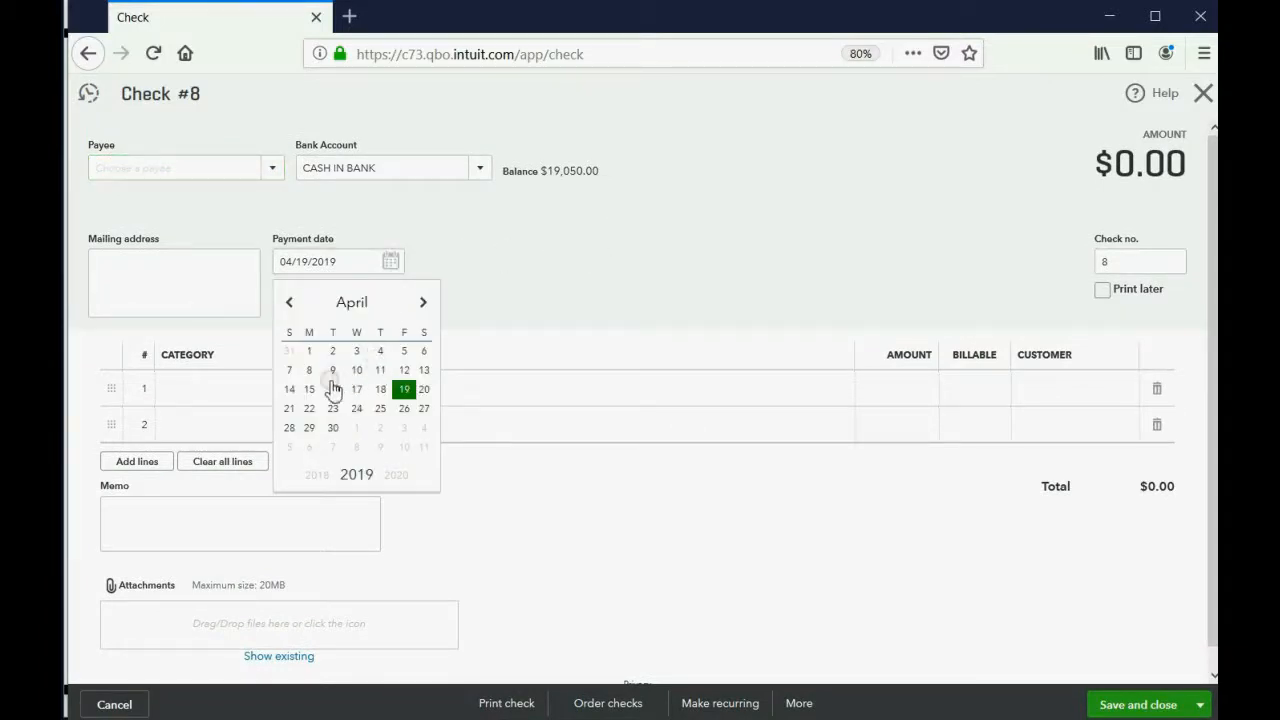
click(309, 389)
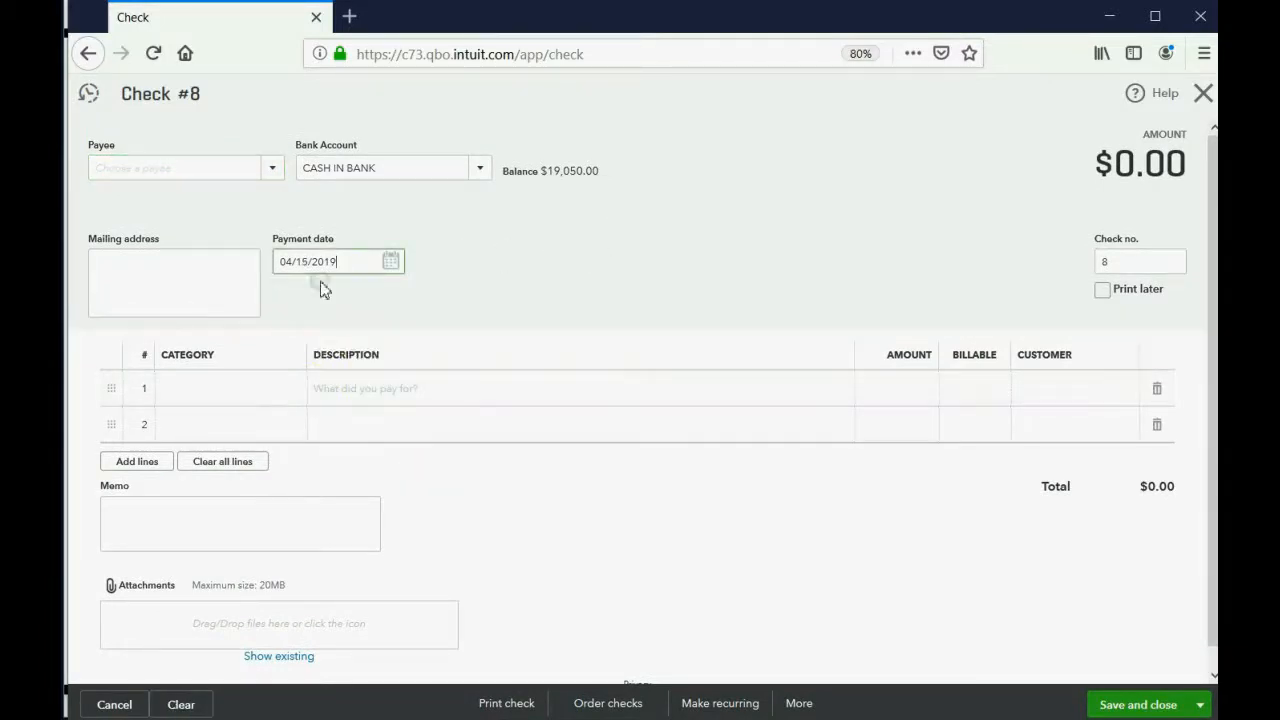
click(185, 167)
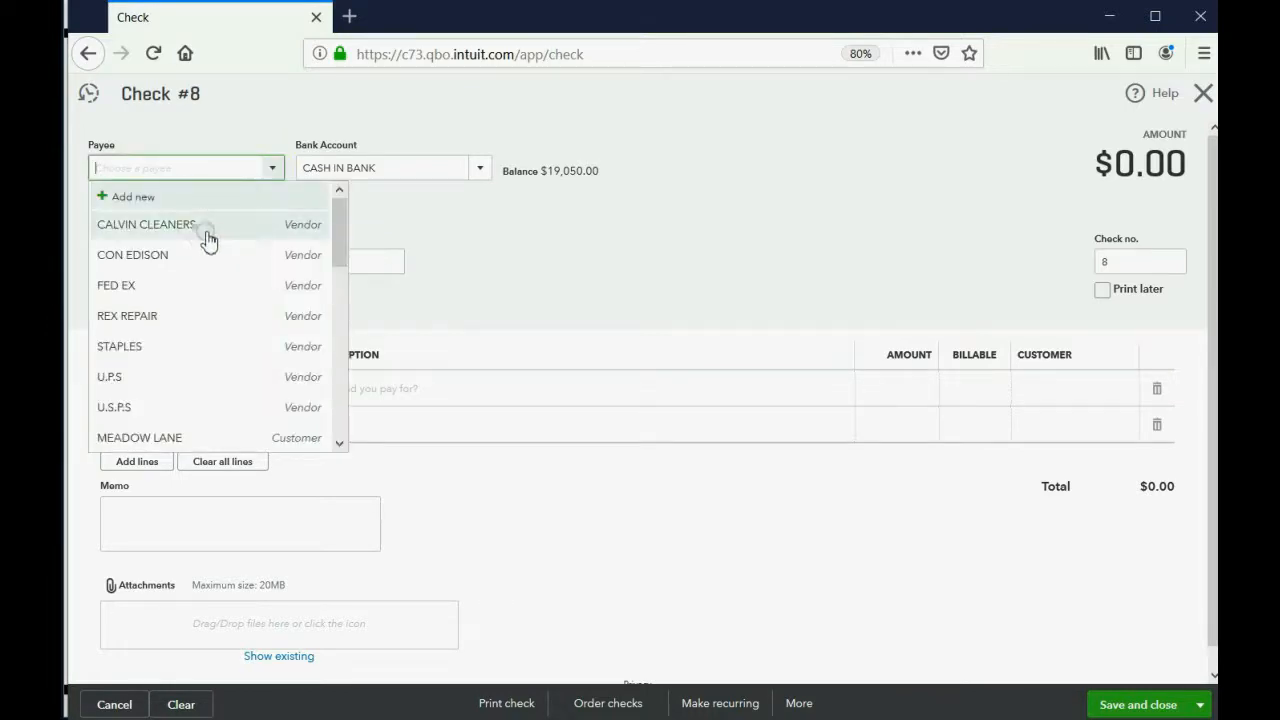
click(132, 254)
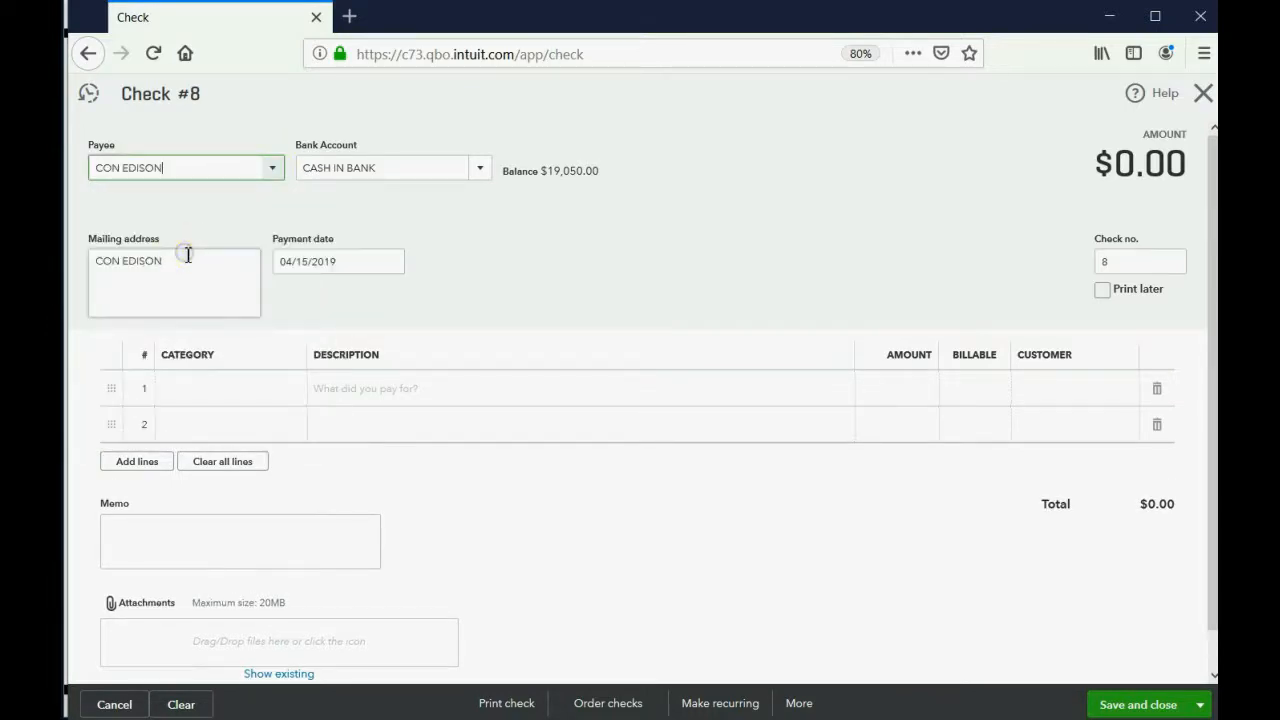
mouse_move(260, 345)
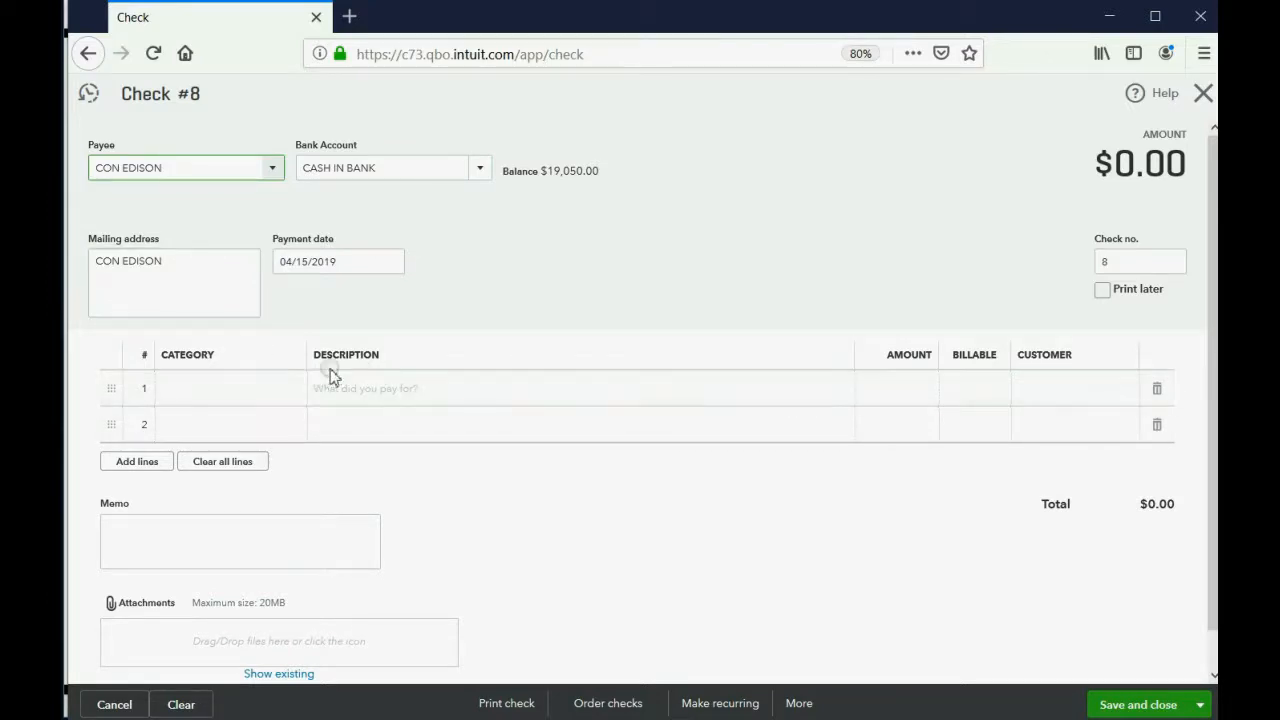
mouse_move(203, 354)
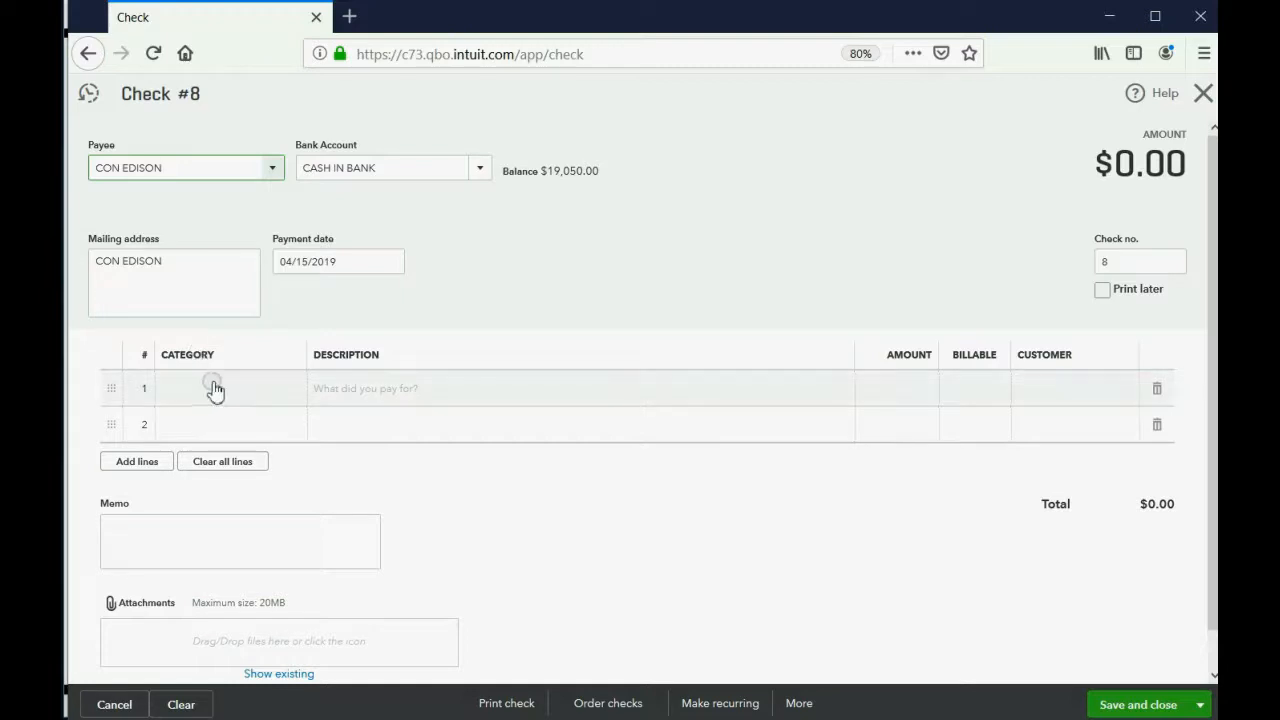
Step: Add a 100.00 ELECTRICITY EXPENSE line to the CON EDISON check
click(213, 388)
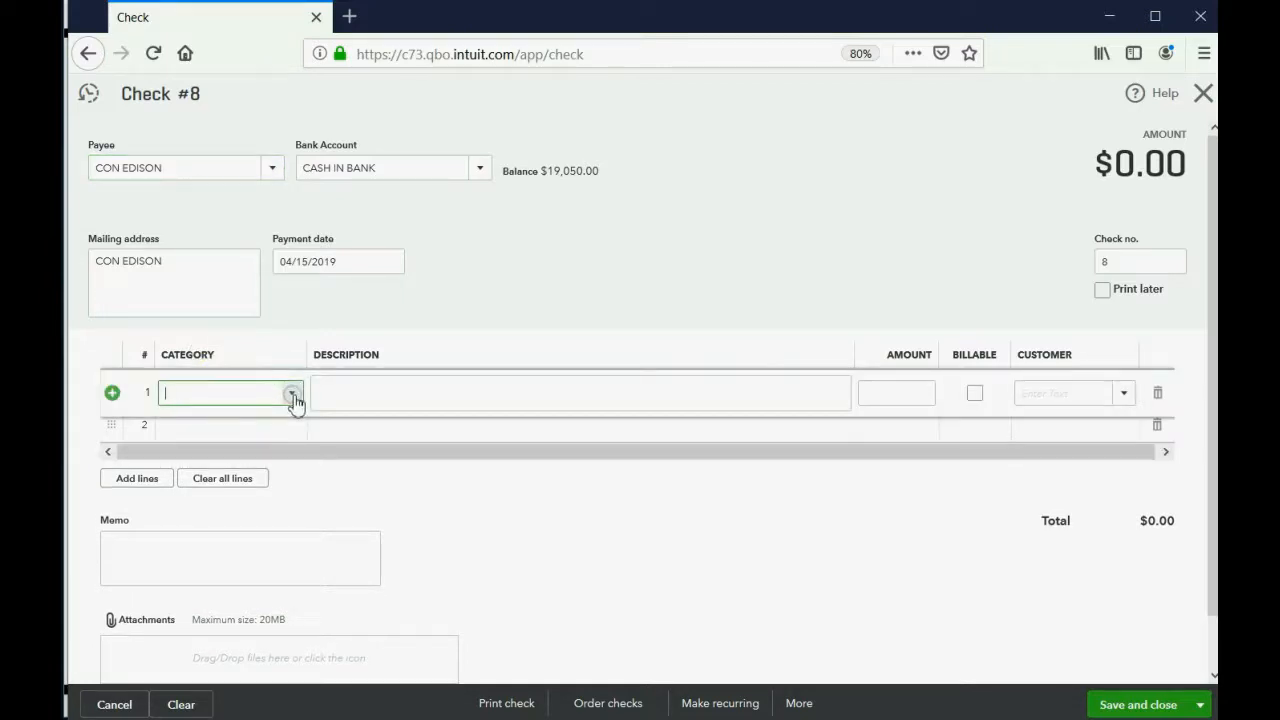
click(291, 393)
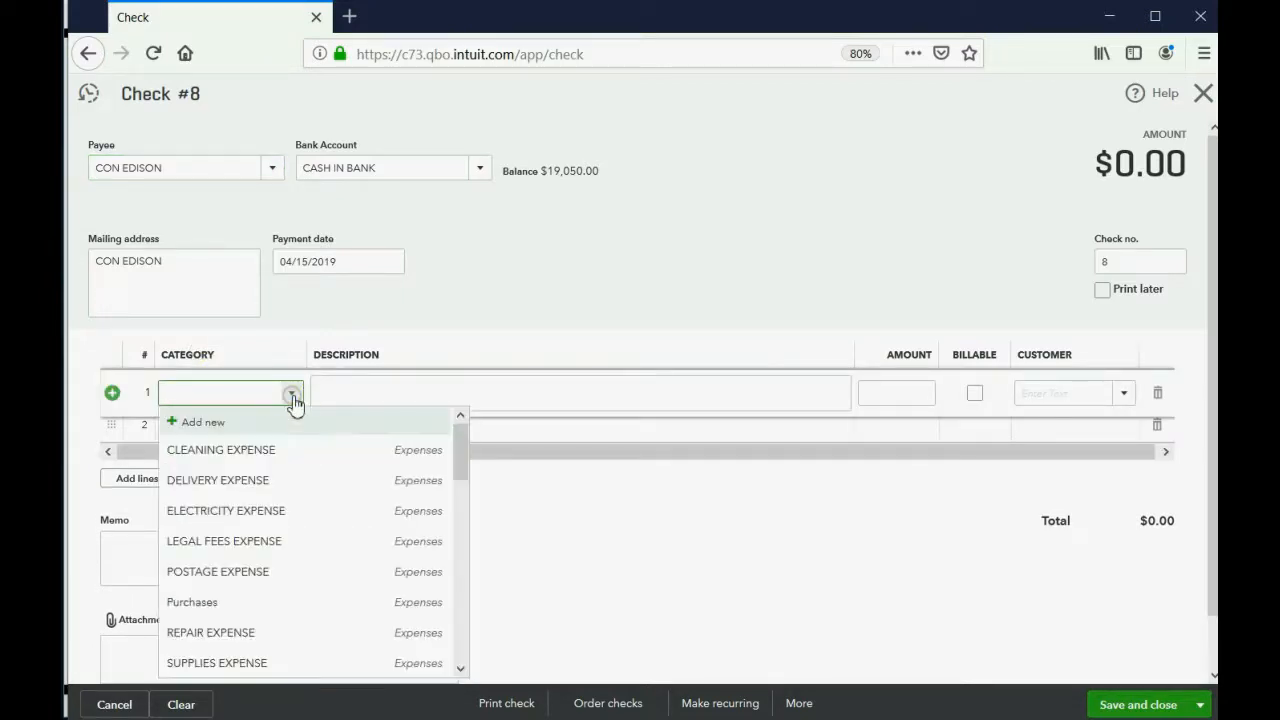
scroll(down, 3)
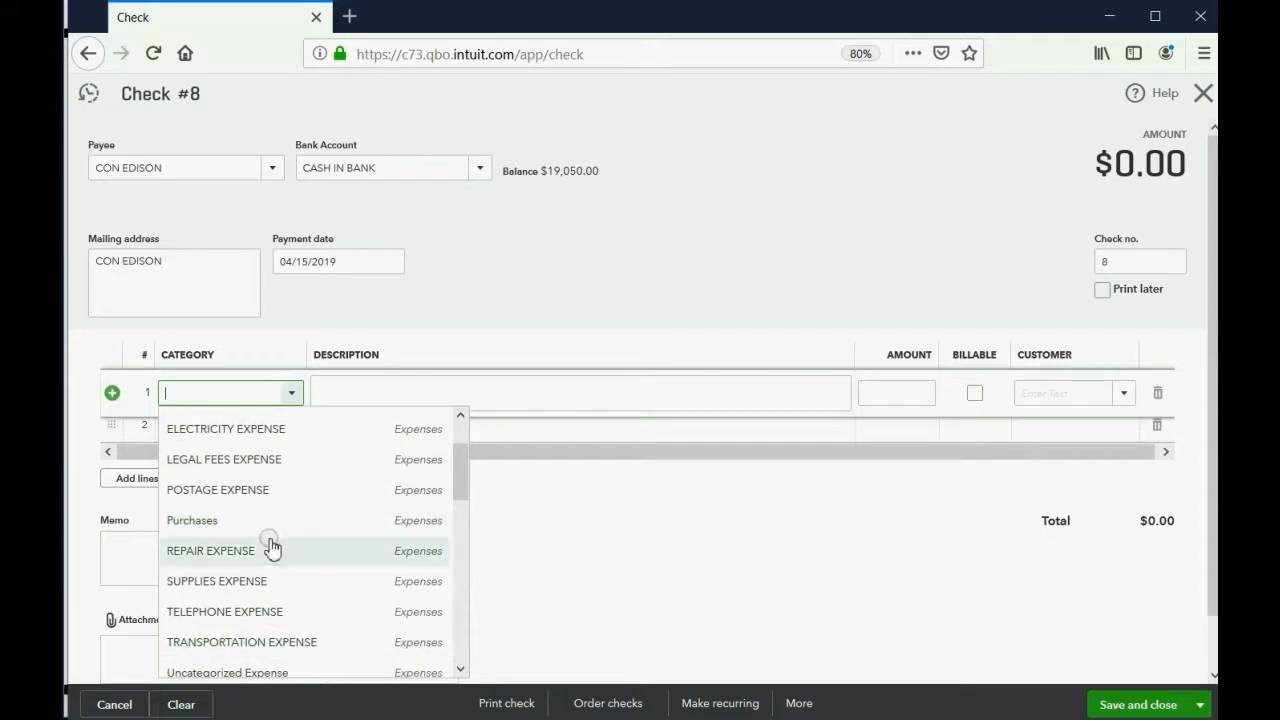
click(225, 429)
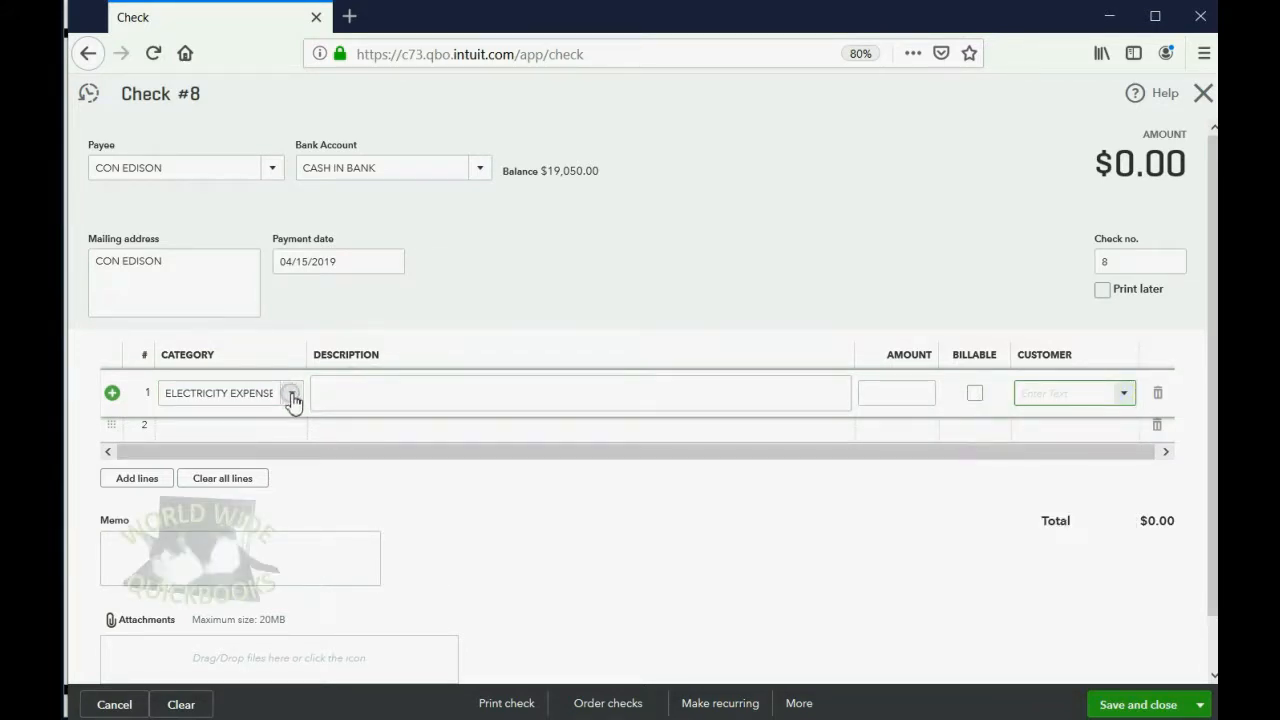
click(895, 392)
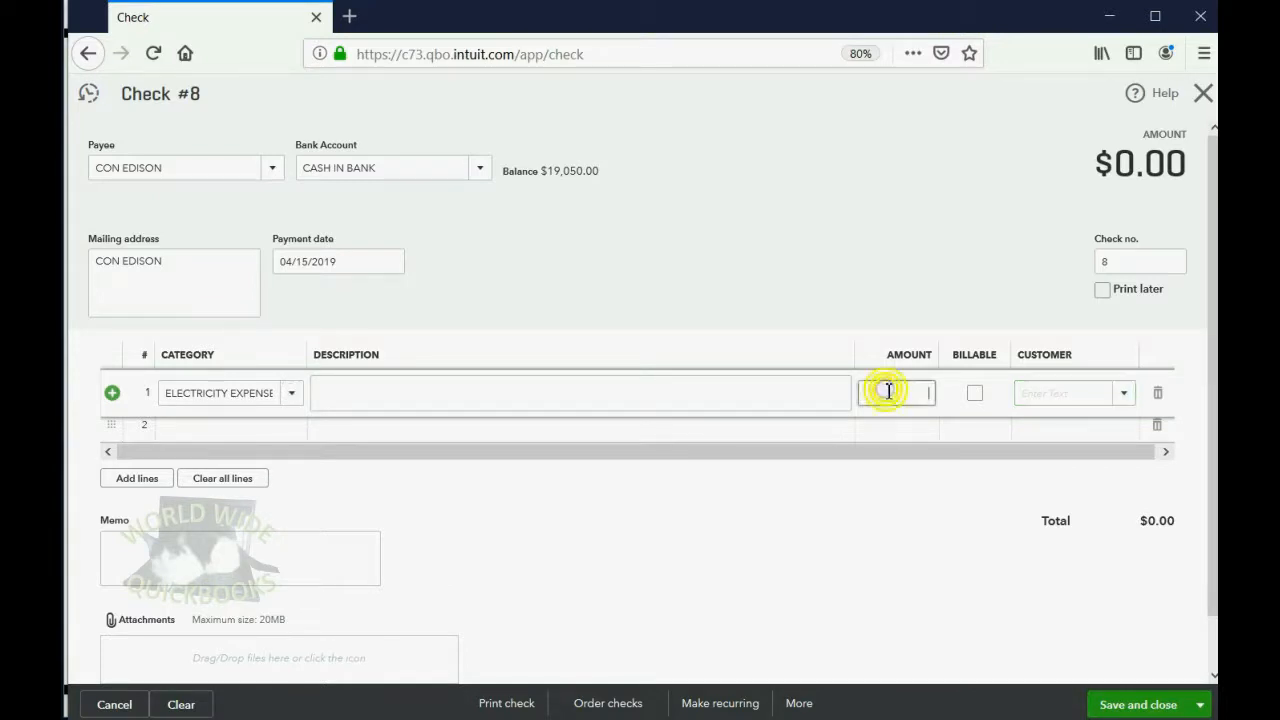
text(100.00)
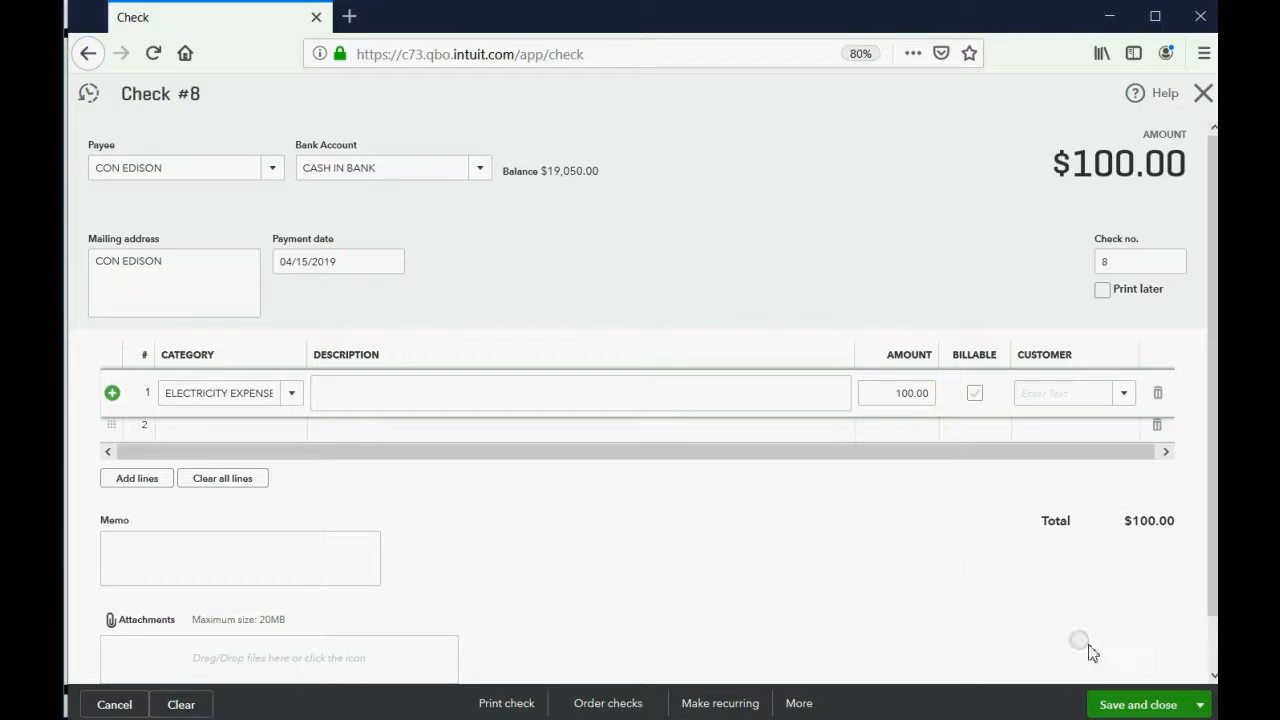
Step: Save check 8 and open Trial Balance-All, showing ELECTRICITY EXPENSE at 100.00
click(1147, 703)
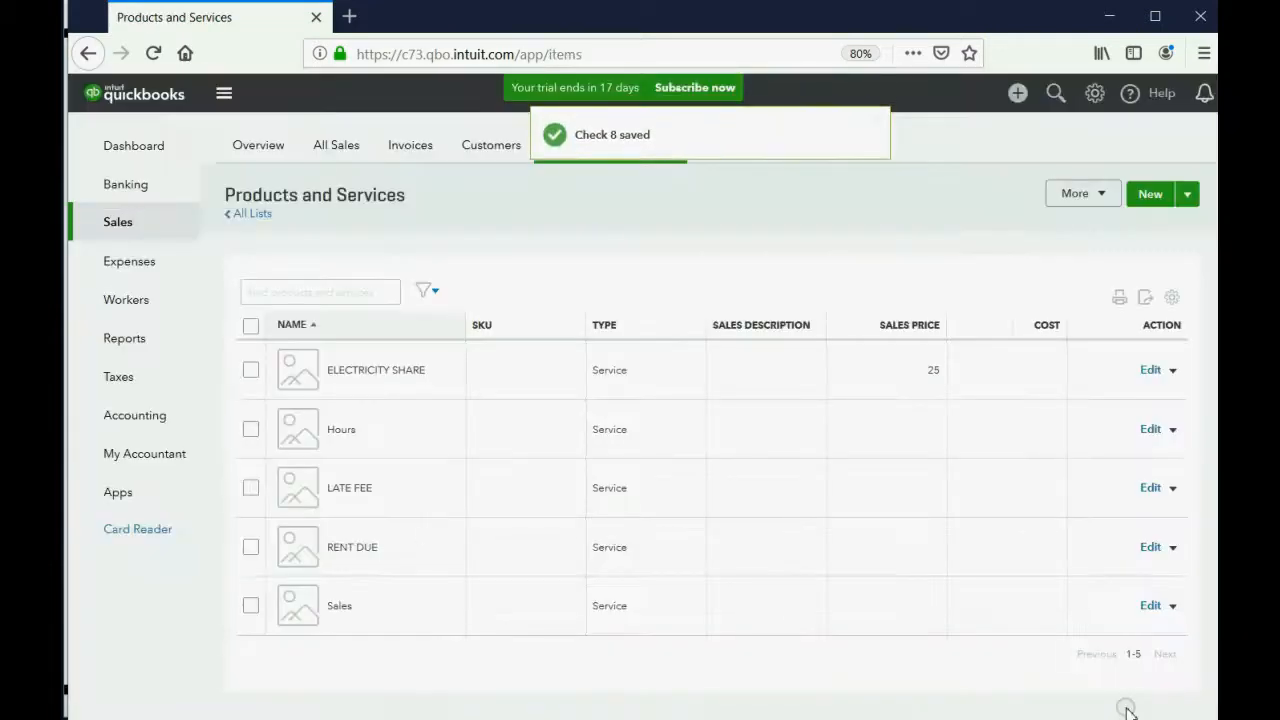
click(124, 338)
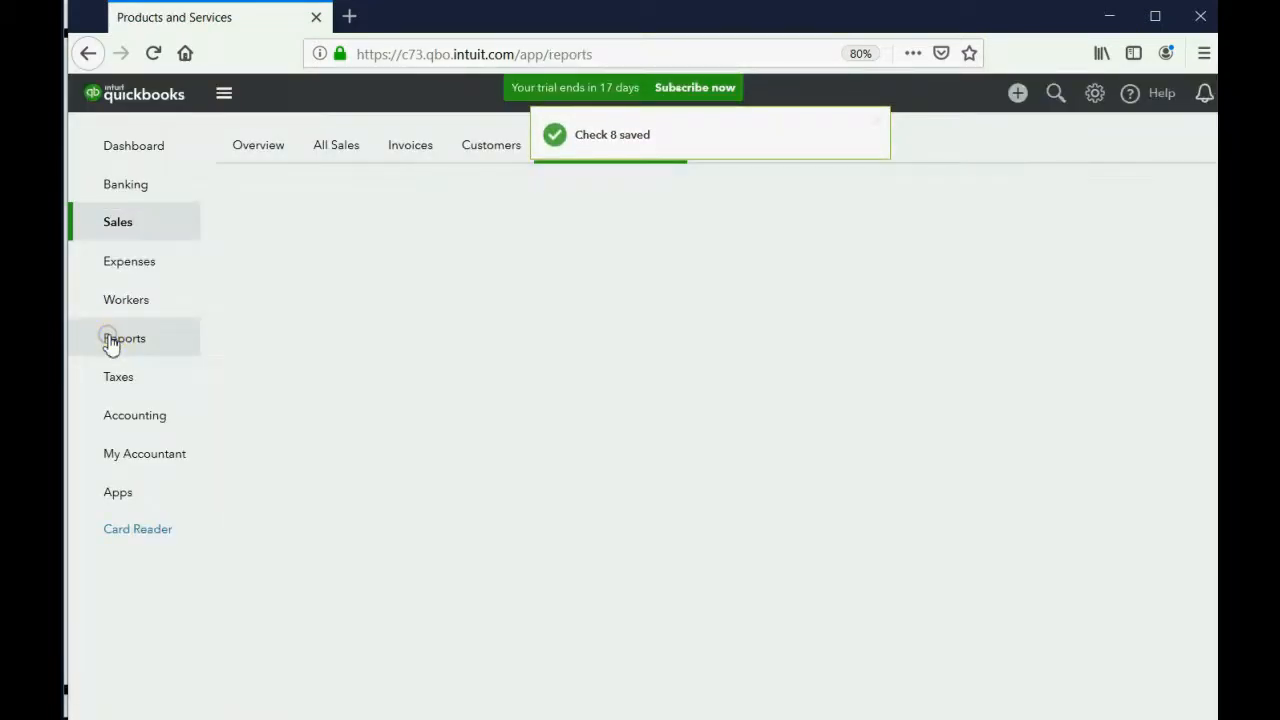
click(124, 338)
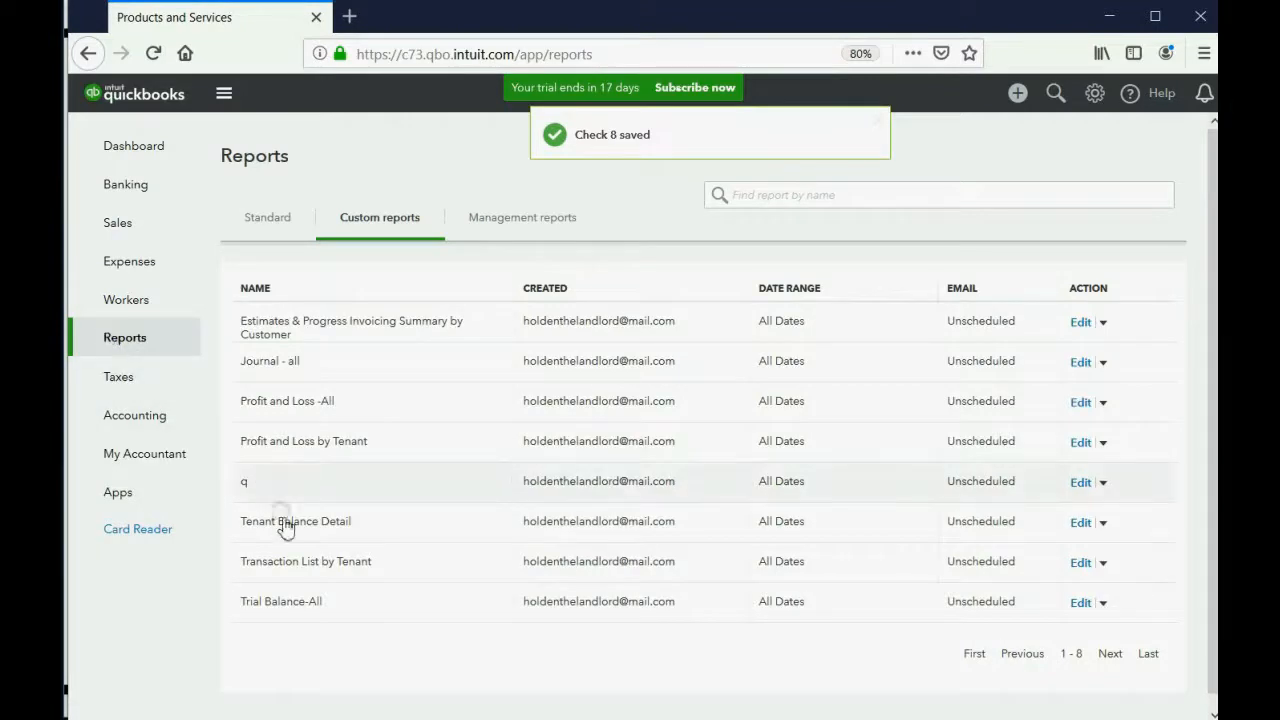
click(281, 601)
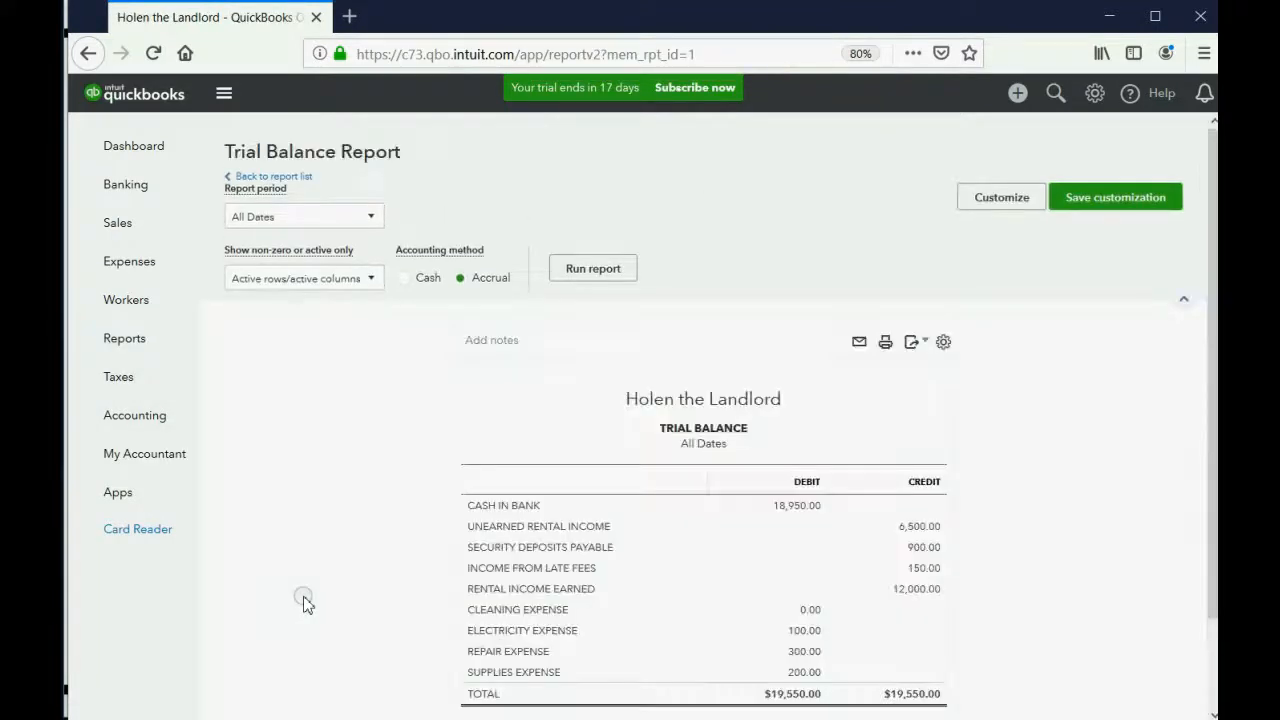
scroll(down, 3)
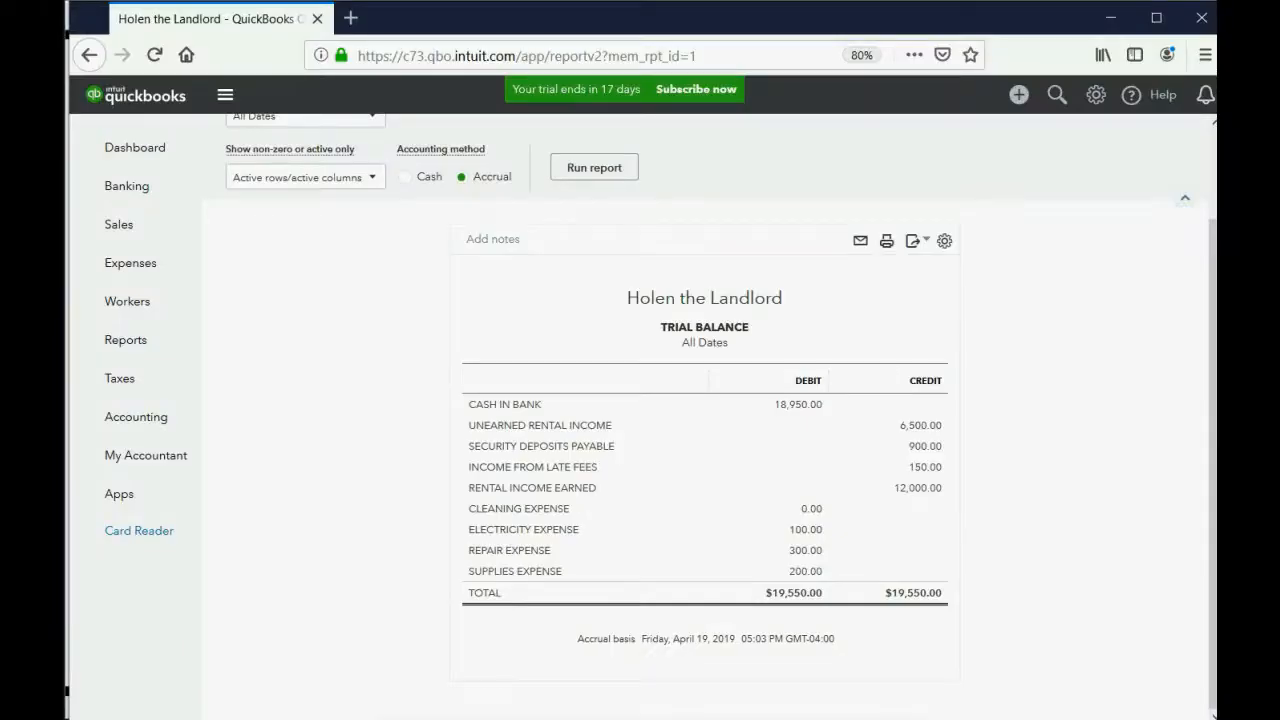
Step: Create a new invoice for MEADOW LANE:2B:BETTY BOOP, Net 30, dated 04/30/2019
click(119, 223)
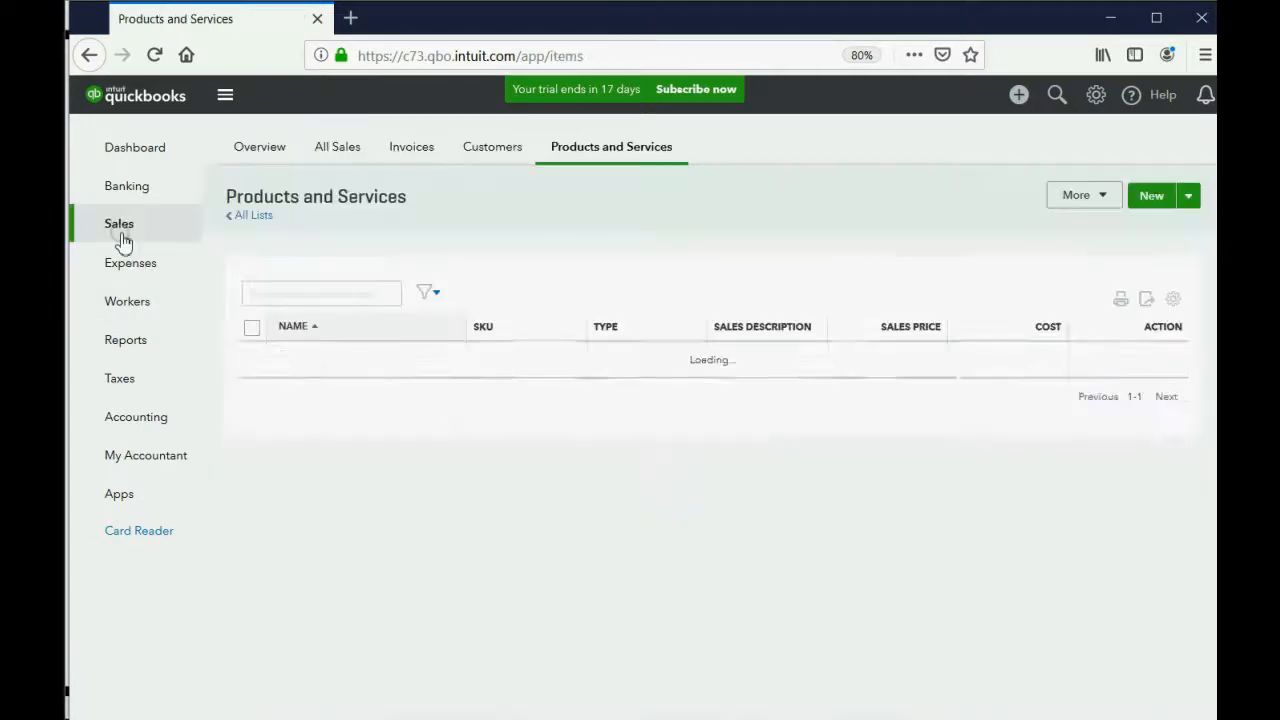
click(411, 146)
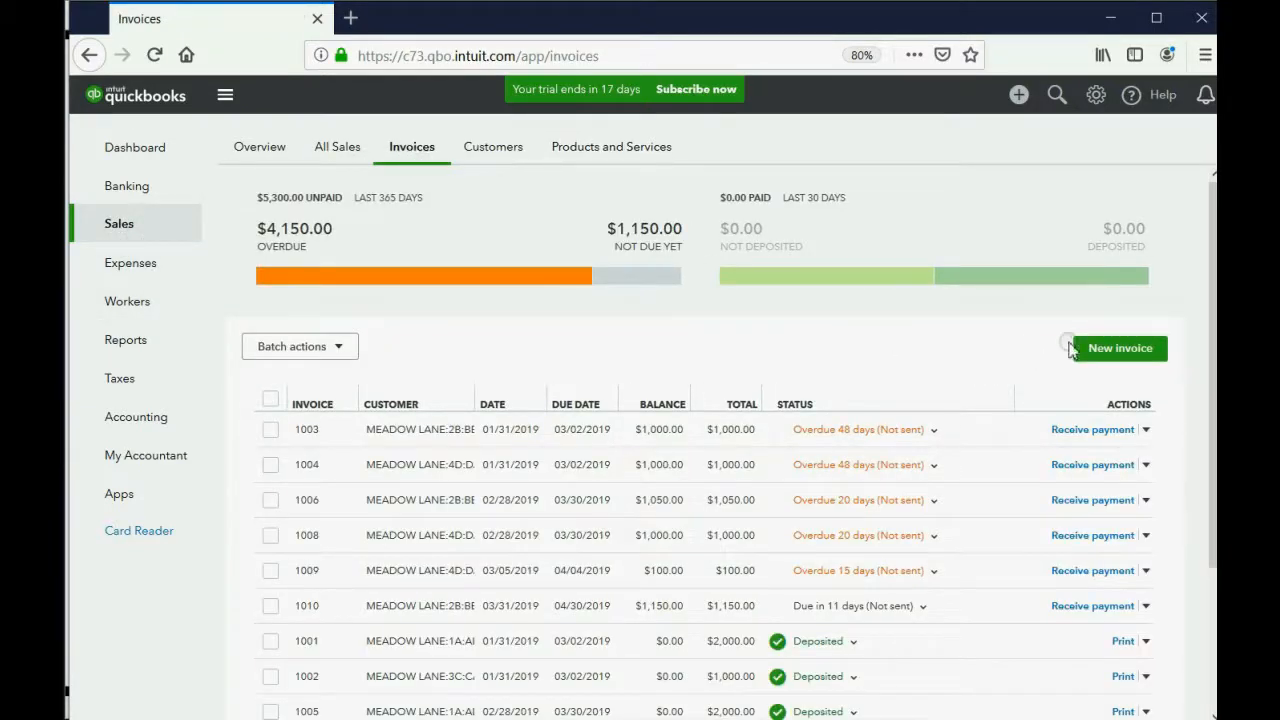
click(1119, 348)
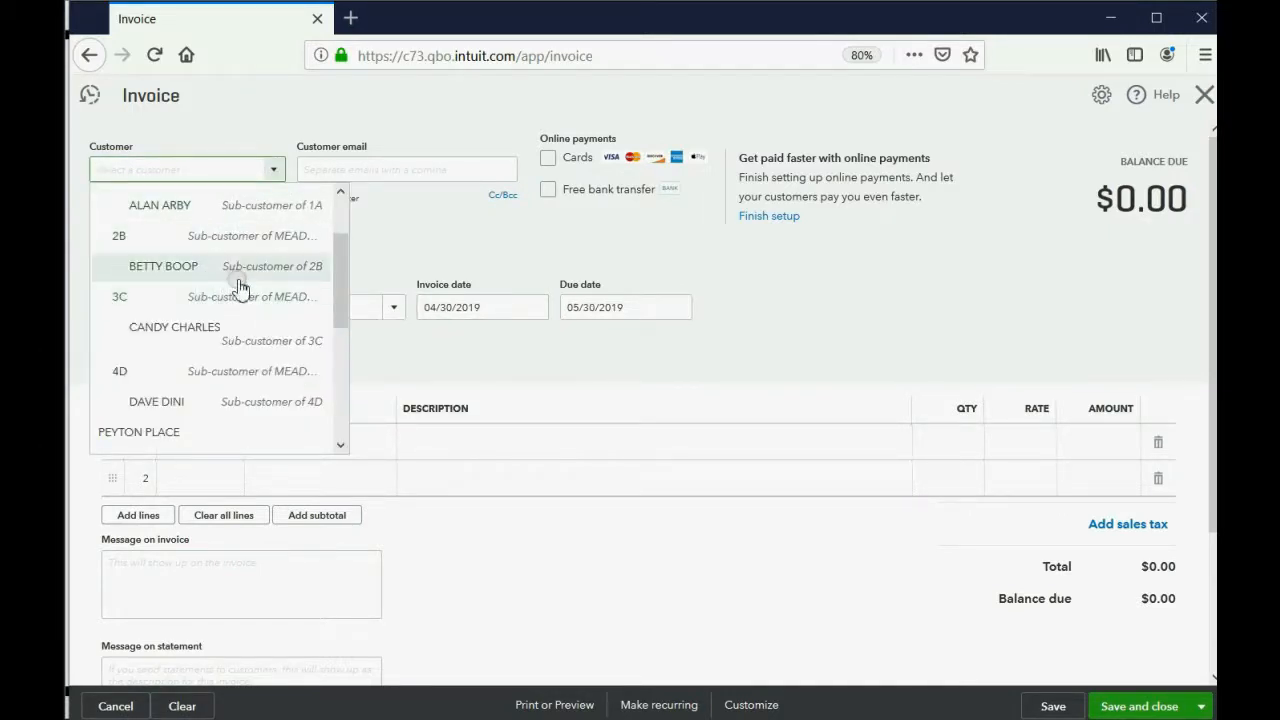
click(162, 266)
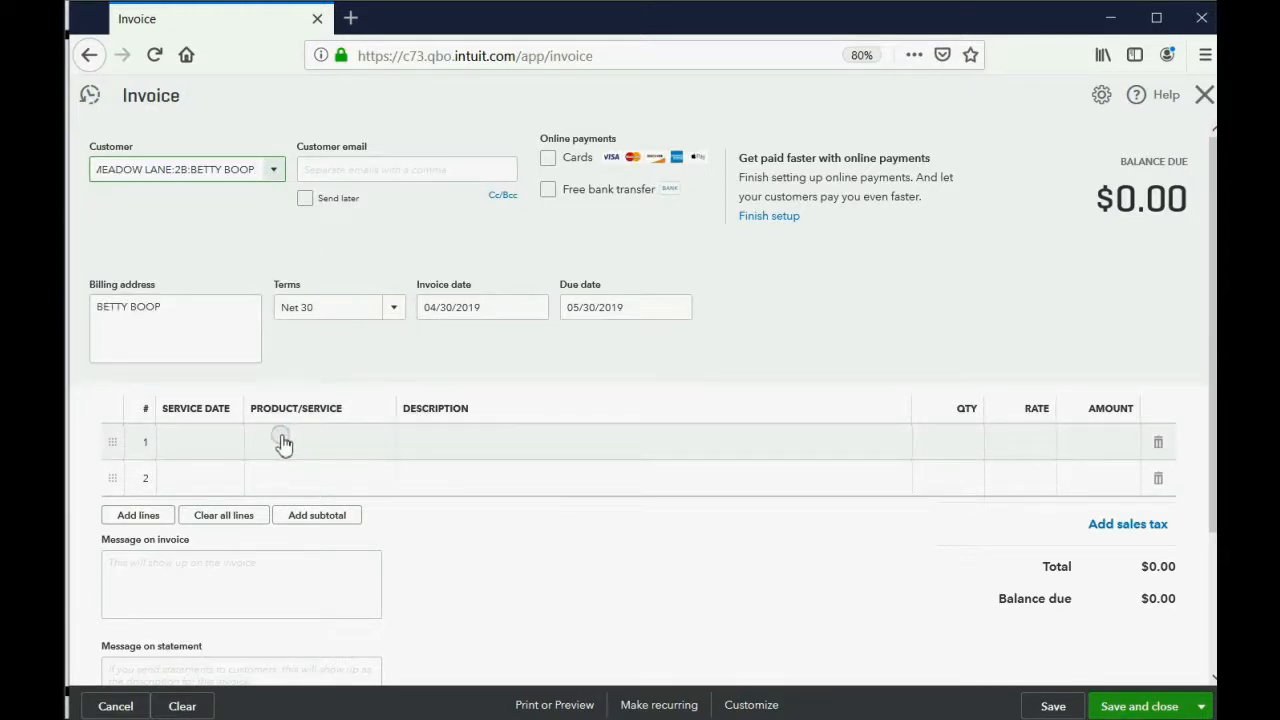
Step: Put RENT DUE at 1,000 on the invoice's first line
click(285, 442)
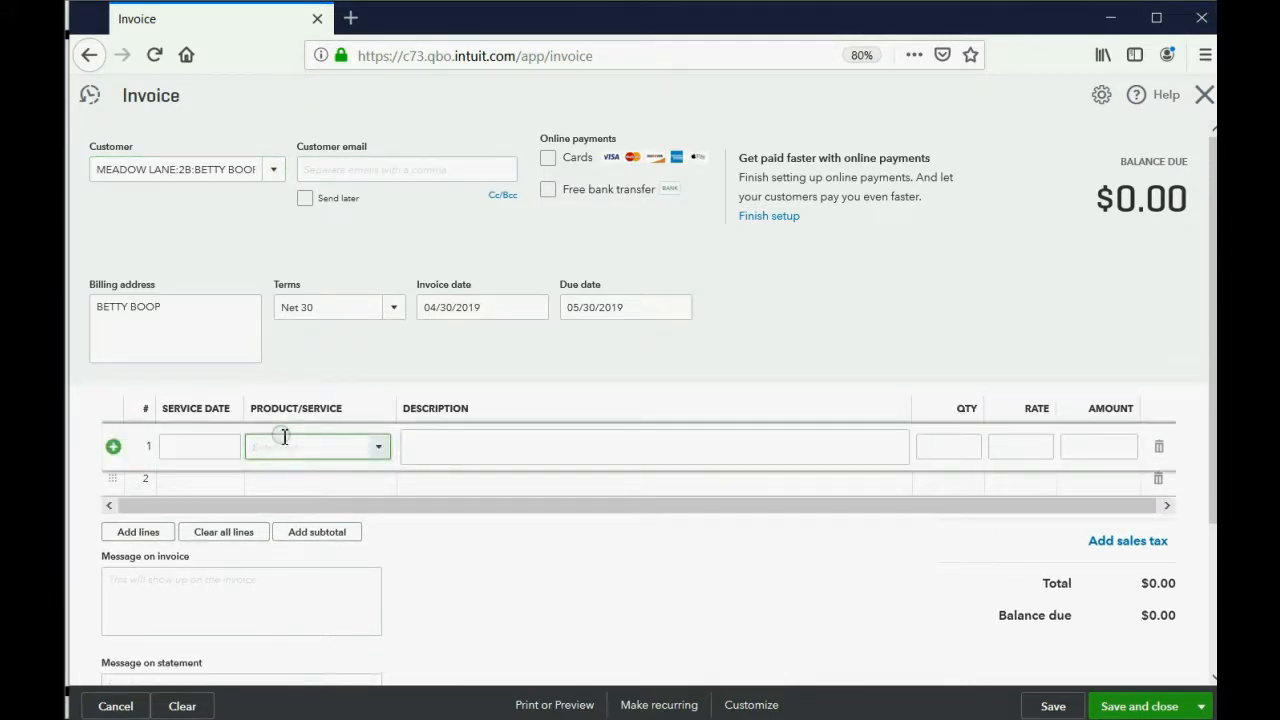
click(377, 446)
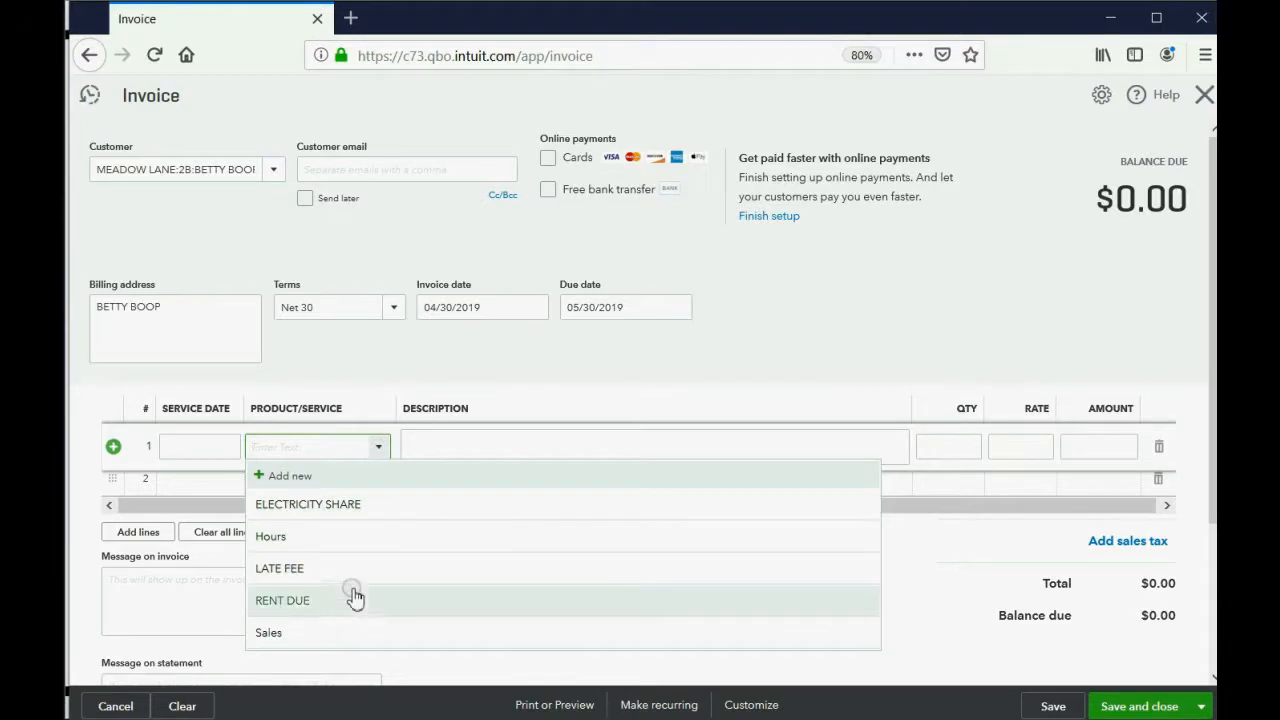
click(282, 600)
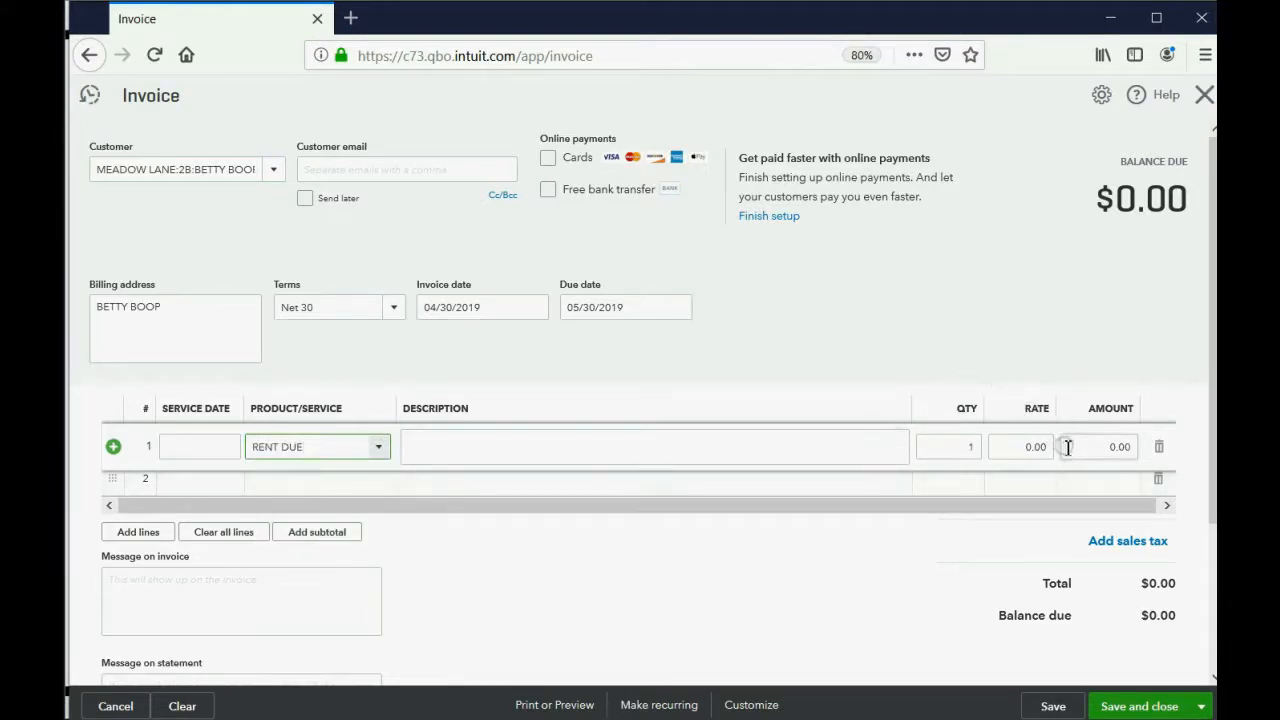
text(10)
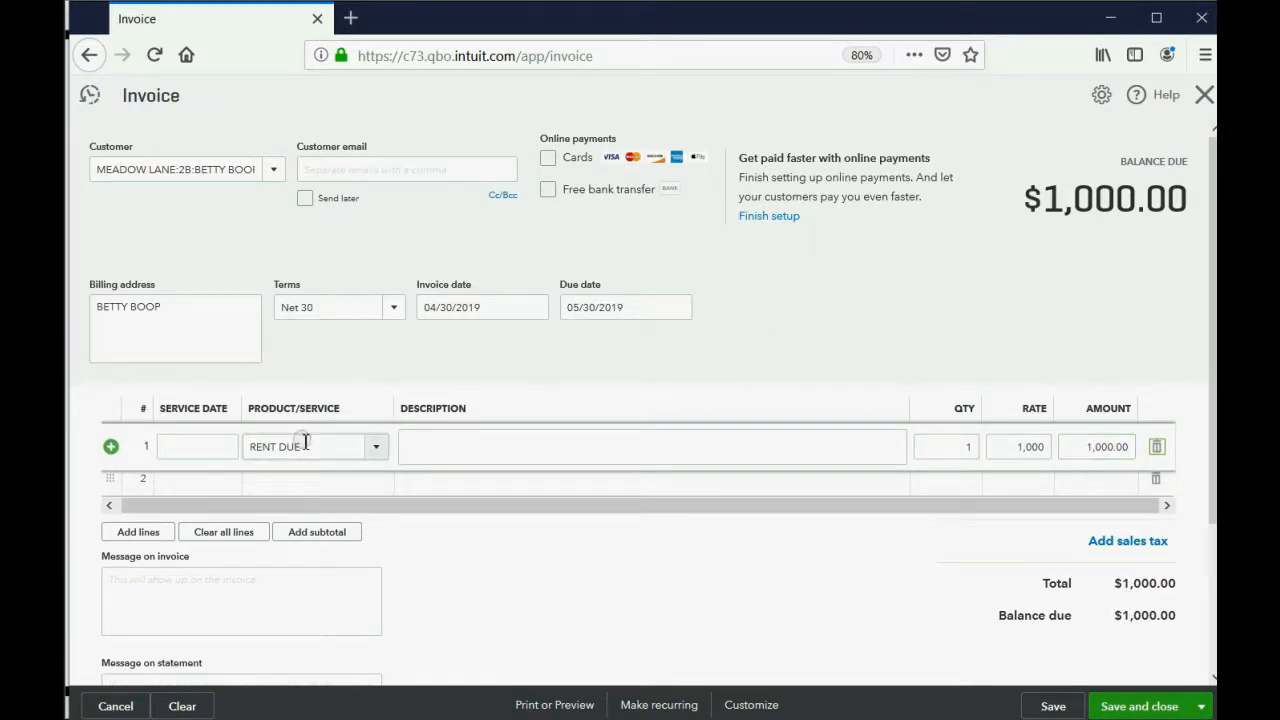
Step: Add an ELECTRICITY SHARE line at rate 25, bringing the total to $1,025.00
click(310, 482)
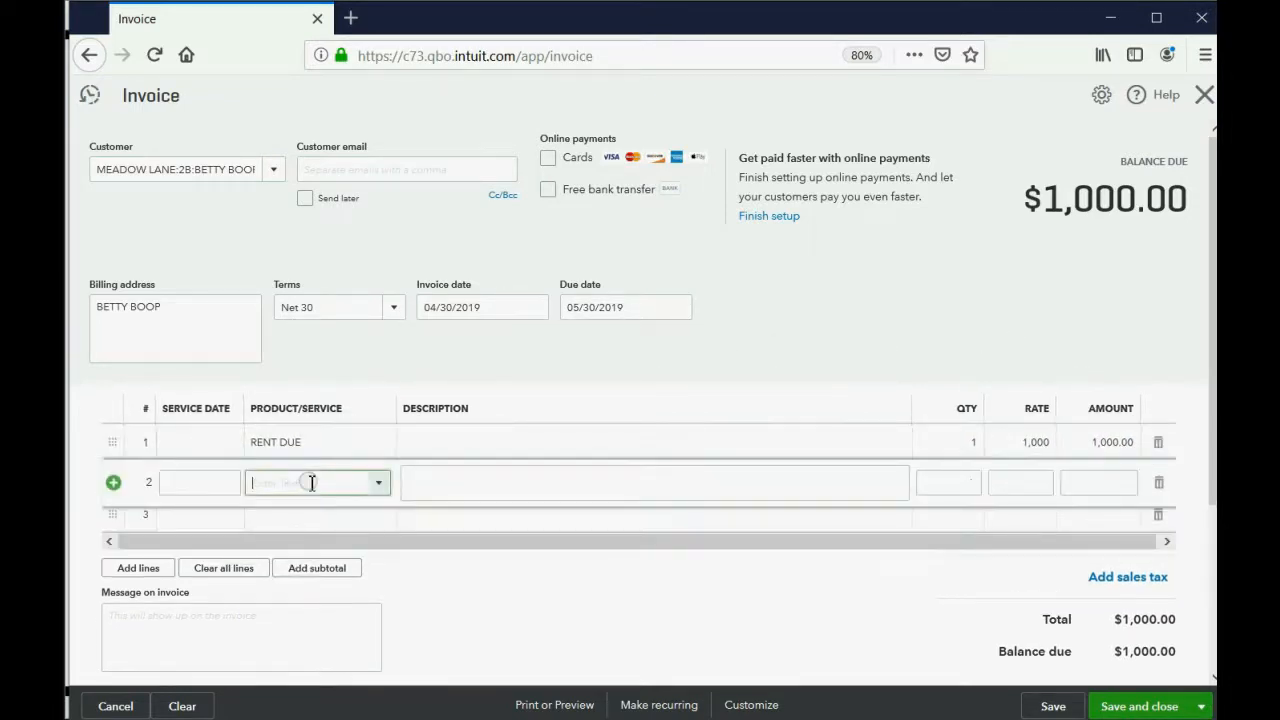
click(378, 483)
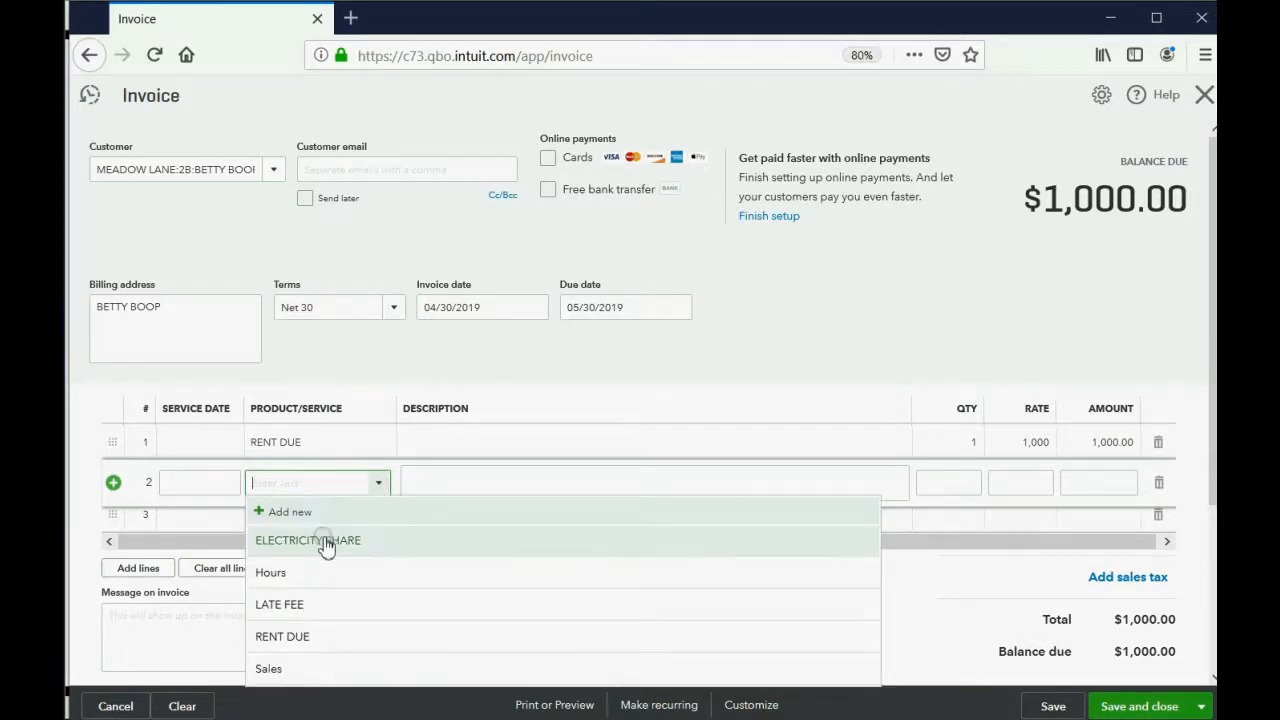
click(307, 540)
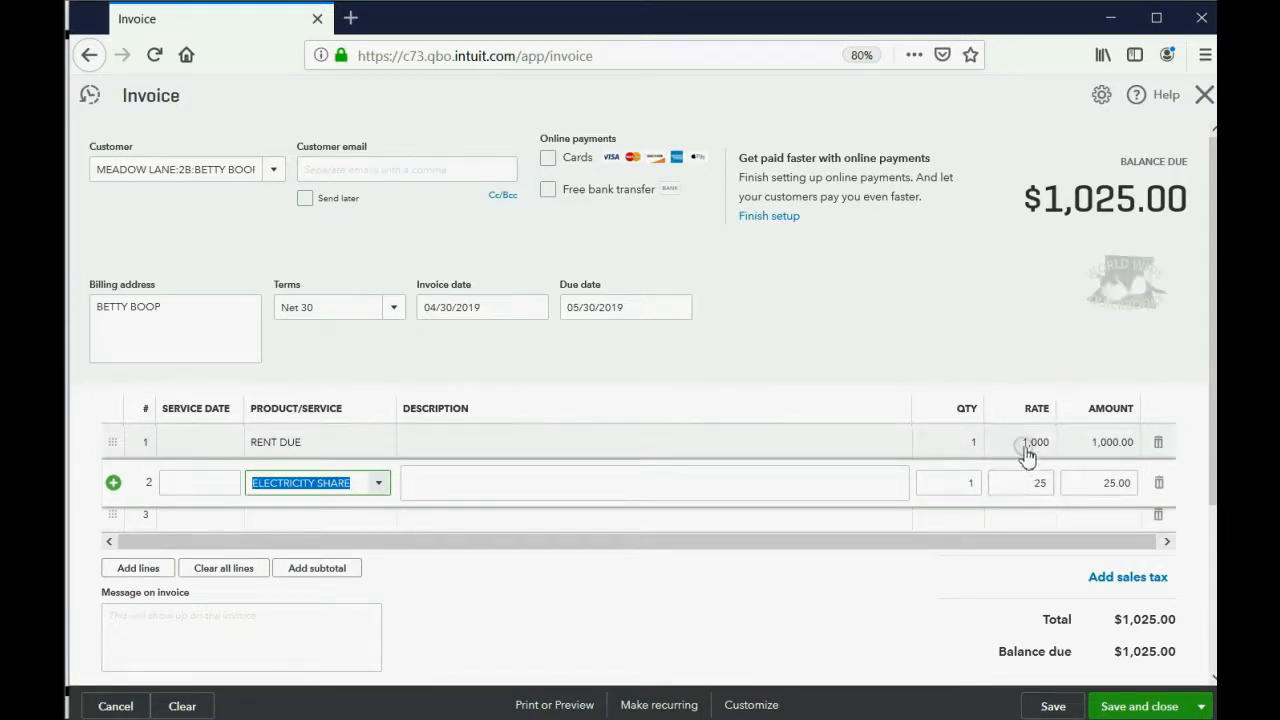
click(1027, 442)
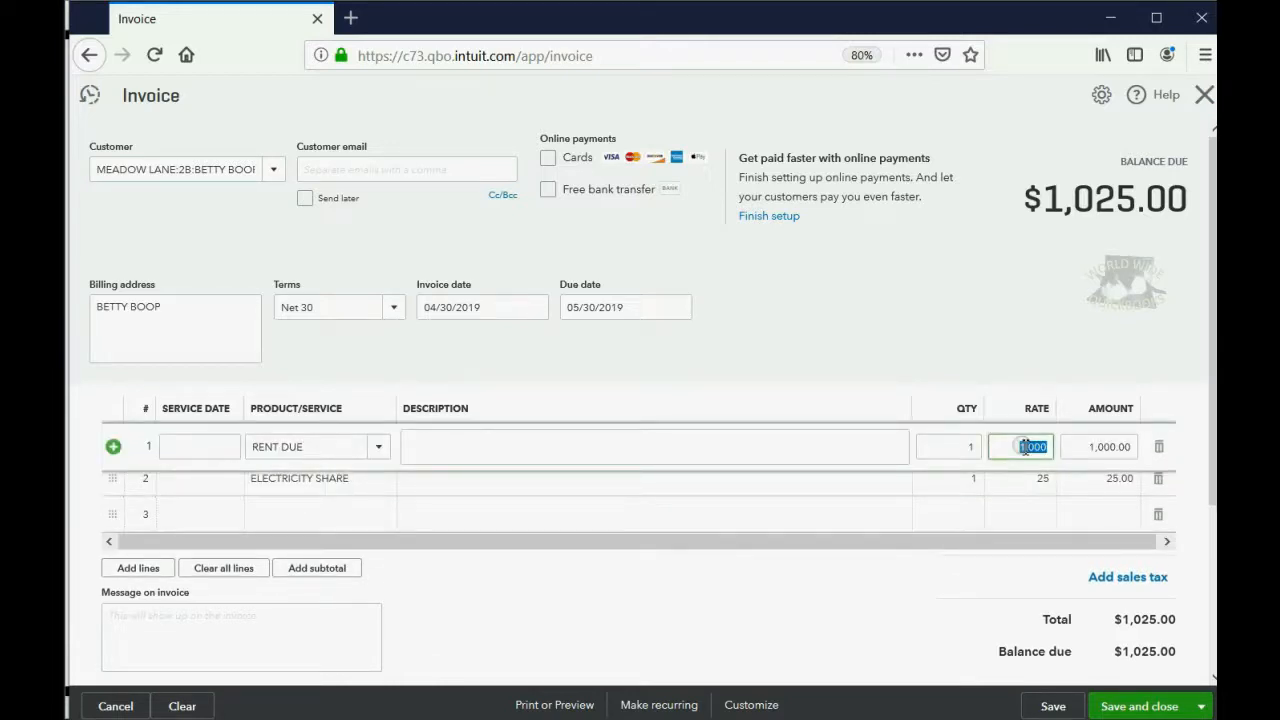
click(1038, 482)
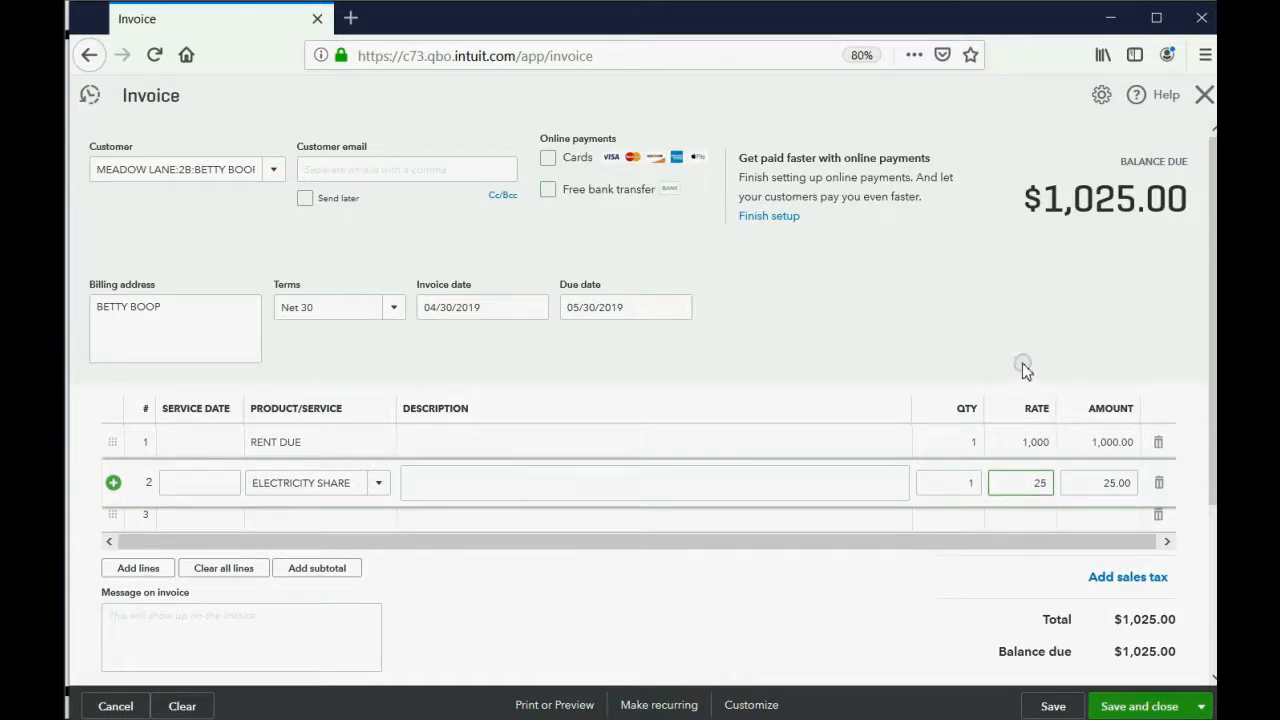
mouse_move(1077, 283)
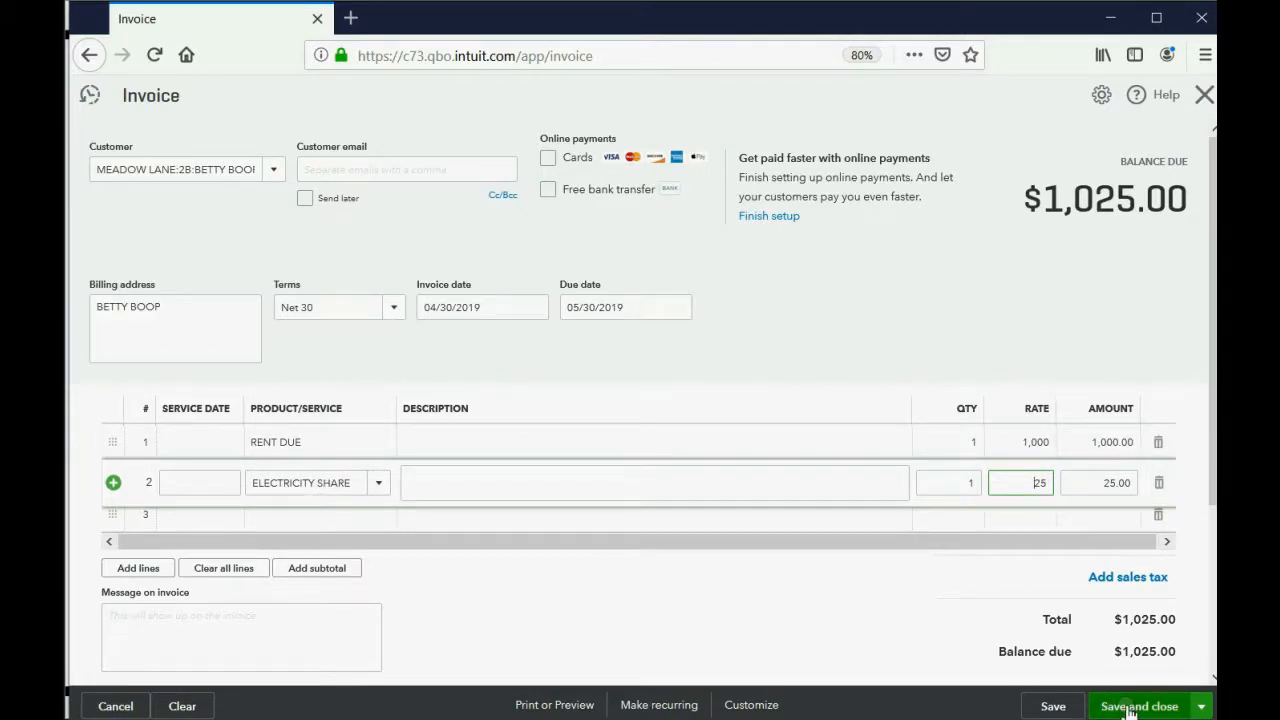
Step: Save the $1,025 invoice and run the Trial Balance, now showing ELECTRICITY EXPENSE at 75.00
click(1138, 705)
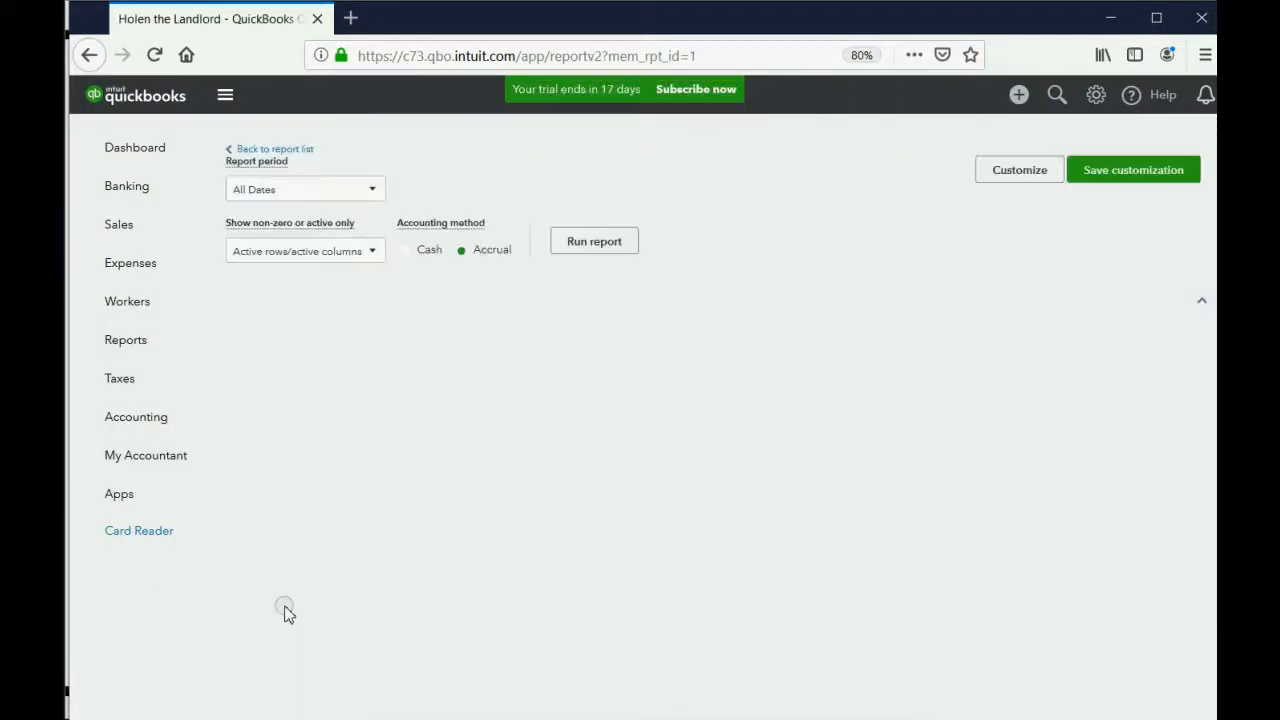
click(594, 241)
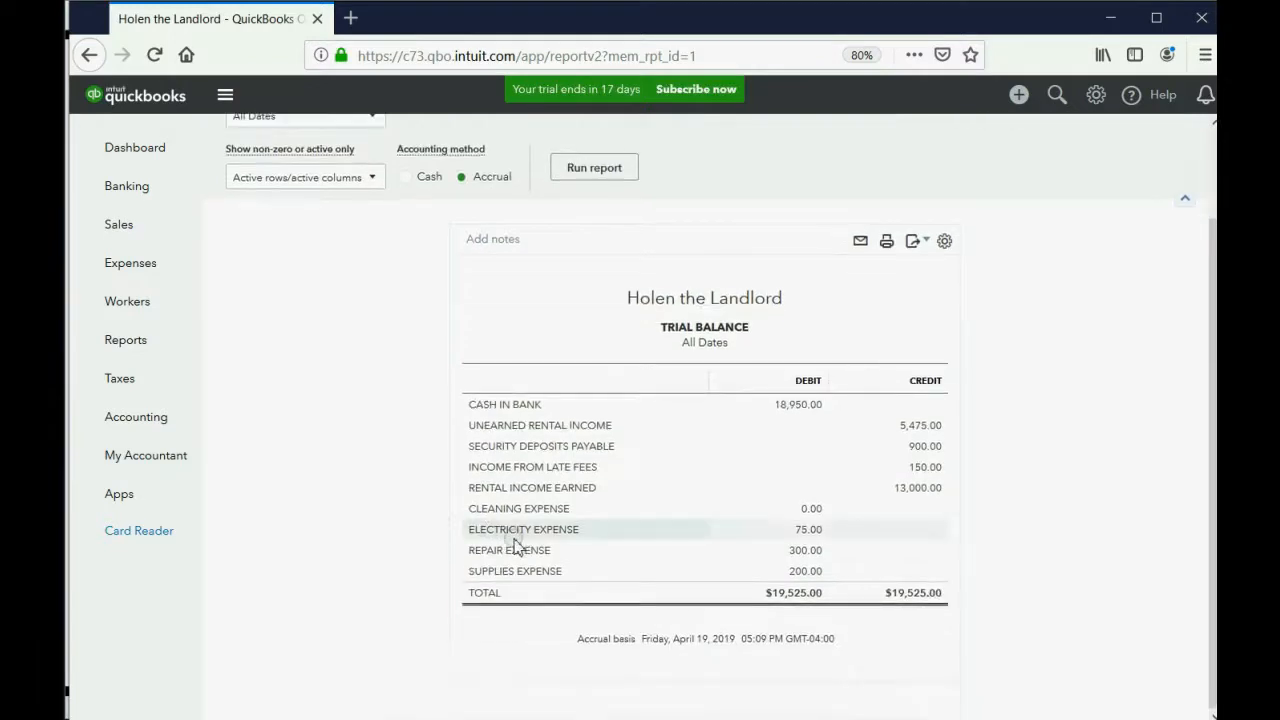
mouse_move(521, 529)
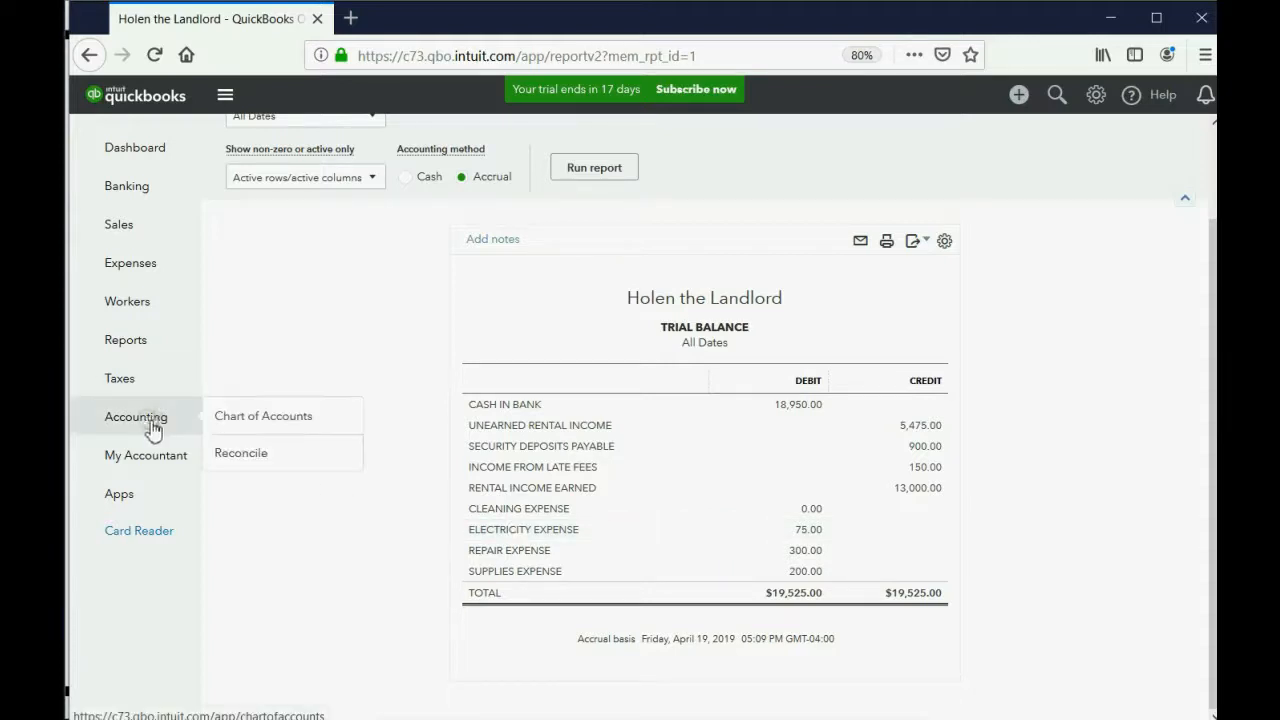
Step: Check Transaction List by Tenant for Betty Boop's invoice 1016 at 1,025.00, then return to custom reports
click(125, 339)
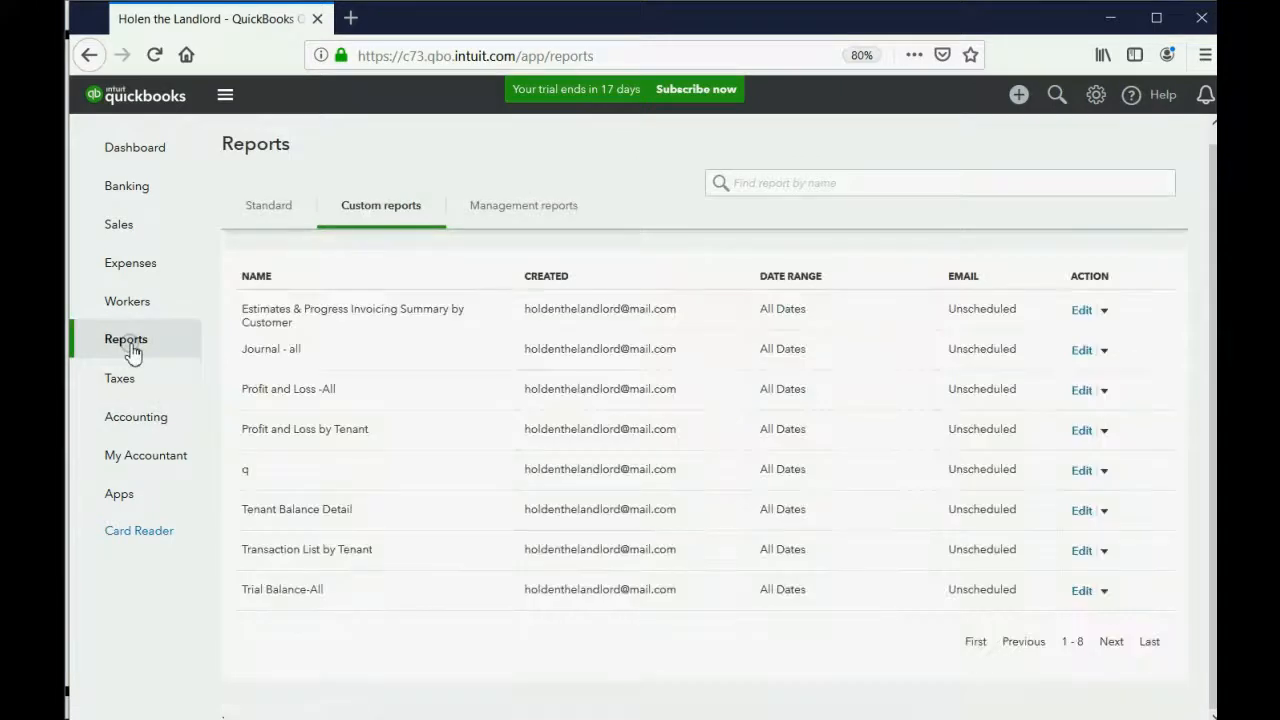
click(306, 549)
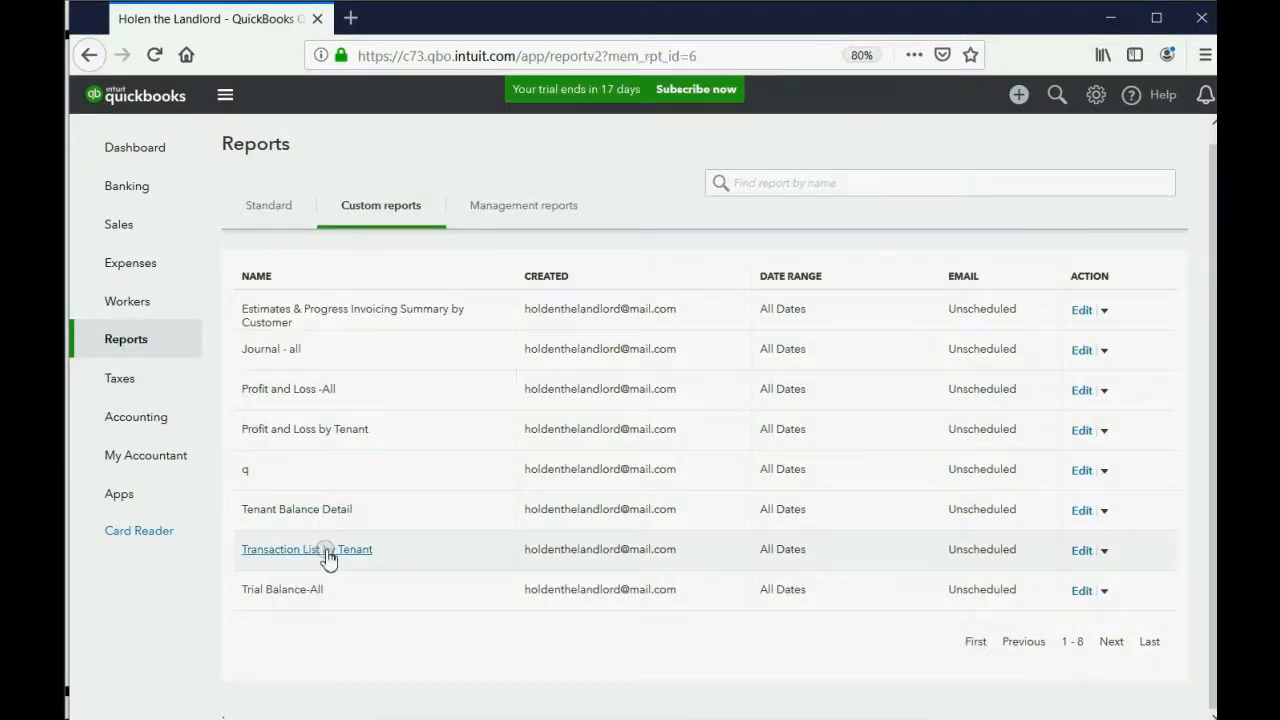
click(306, 549)
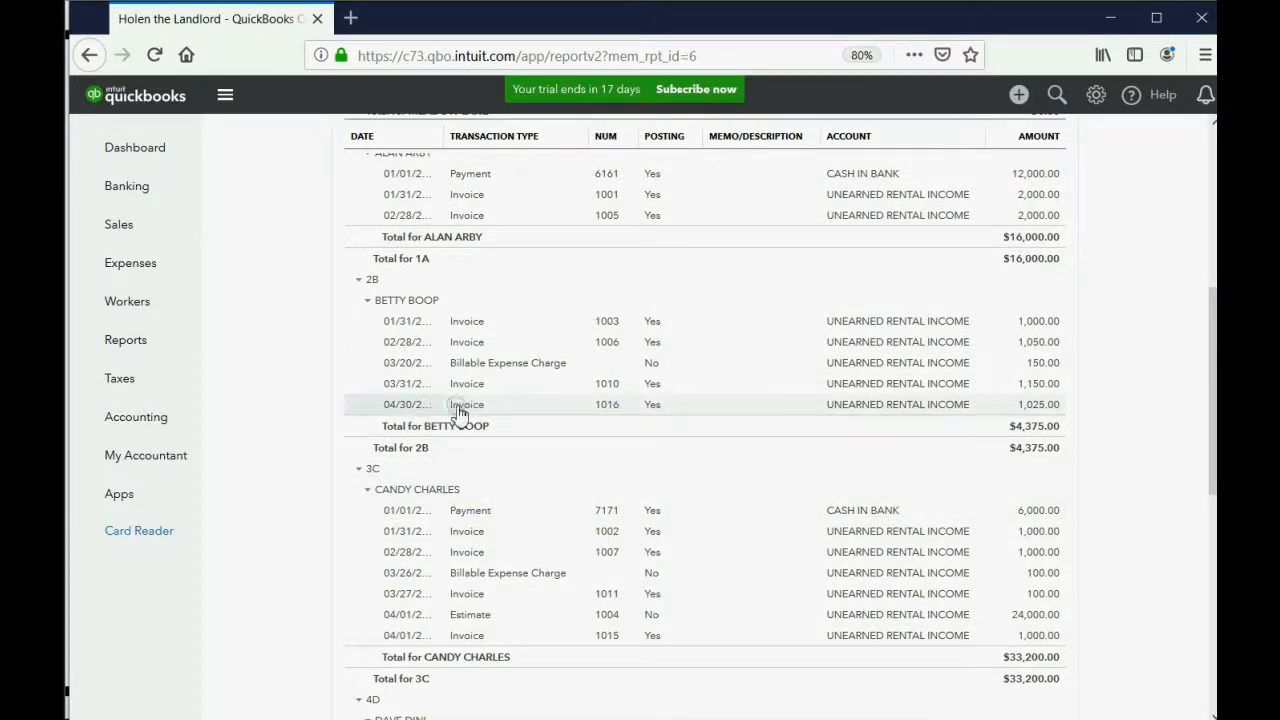
mouse_move(980, 409)
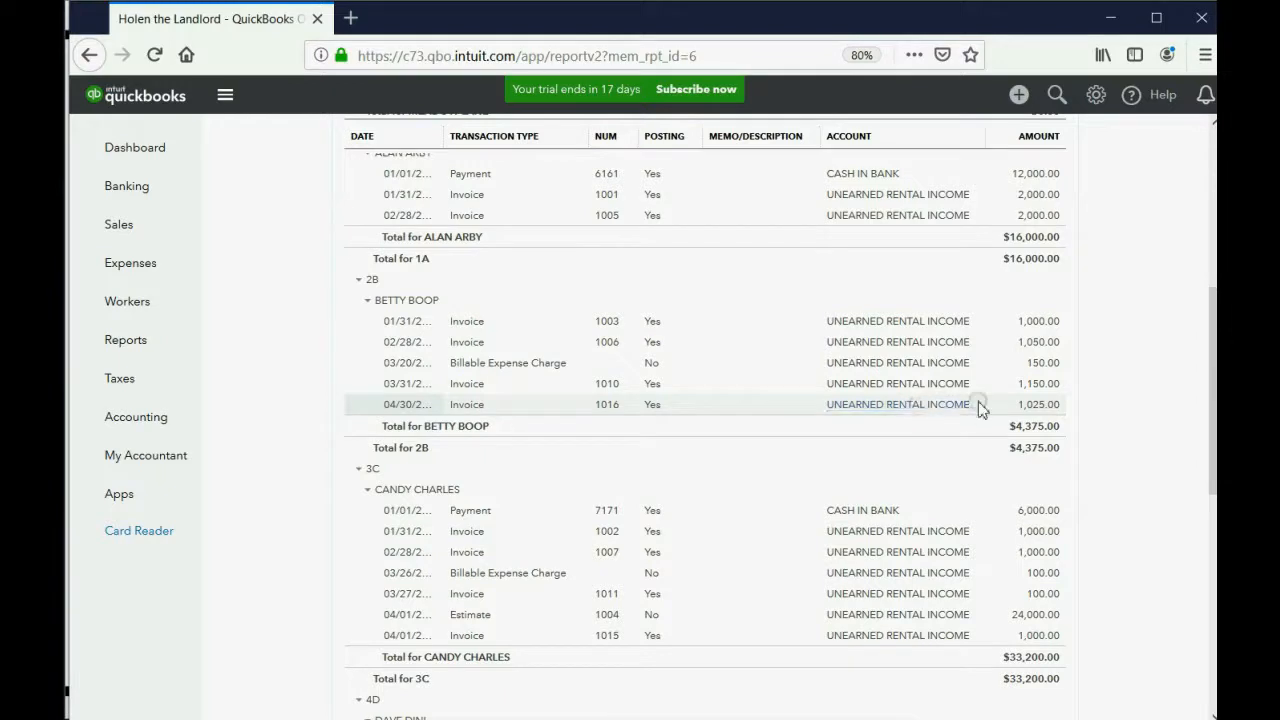
mouse_move(1018, 409)
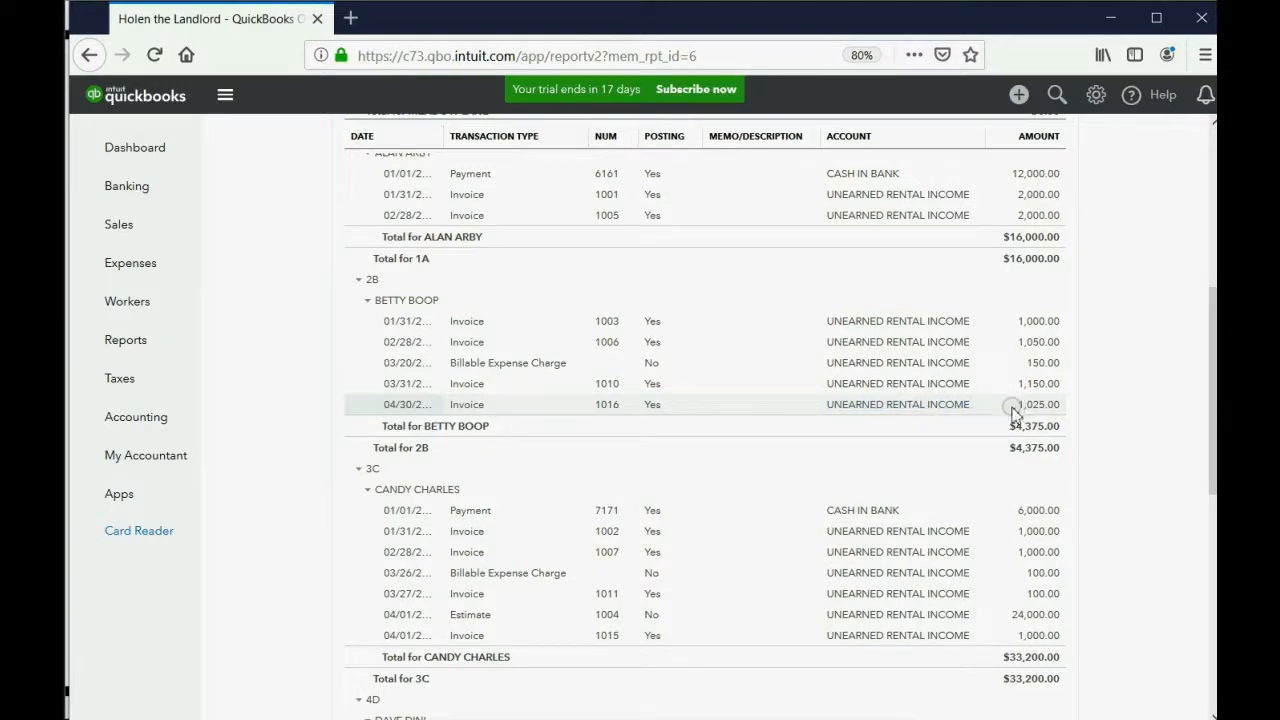
mouse_move(1020, 410)
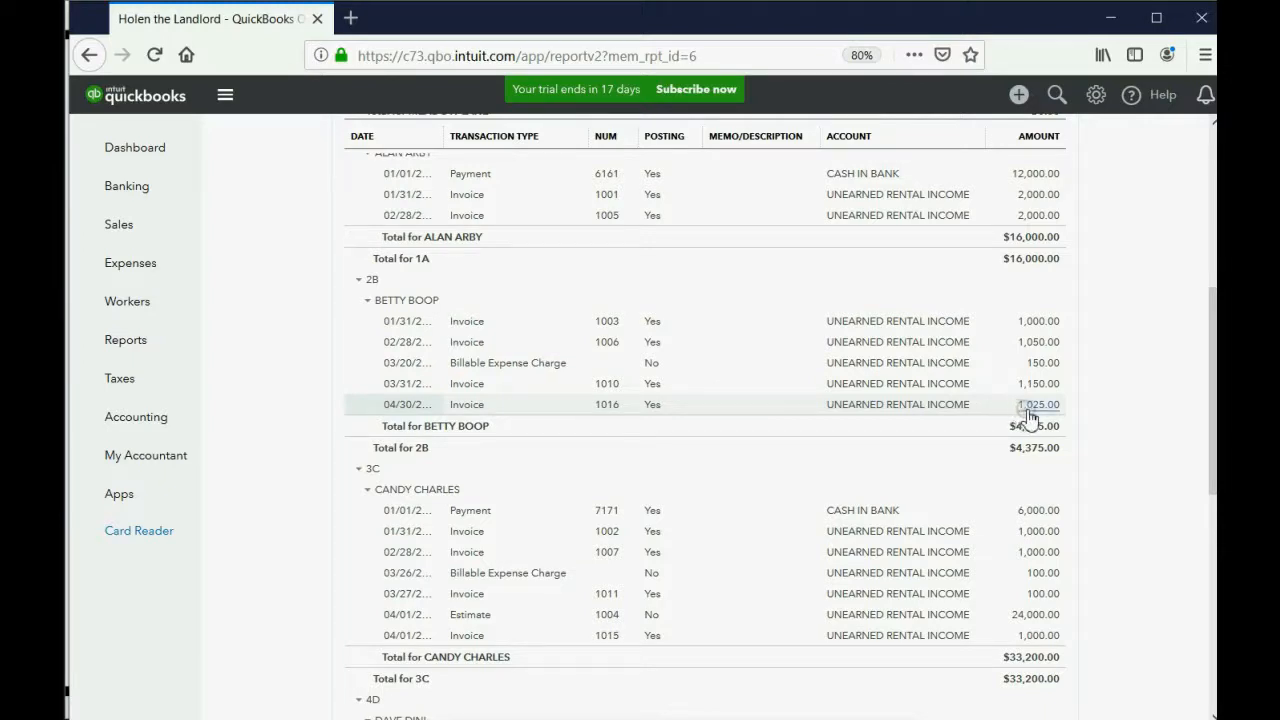
mouse_move(1040, 425)
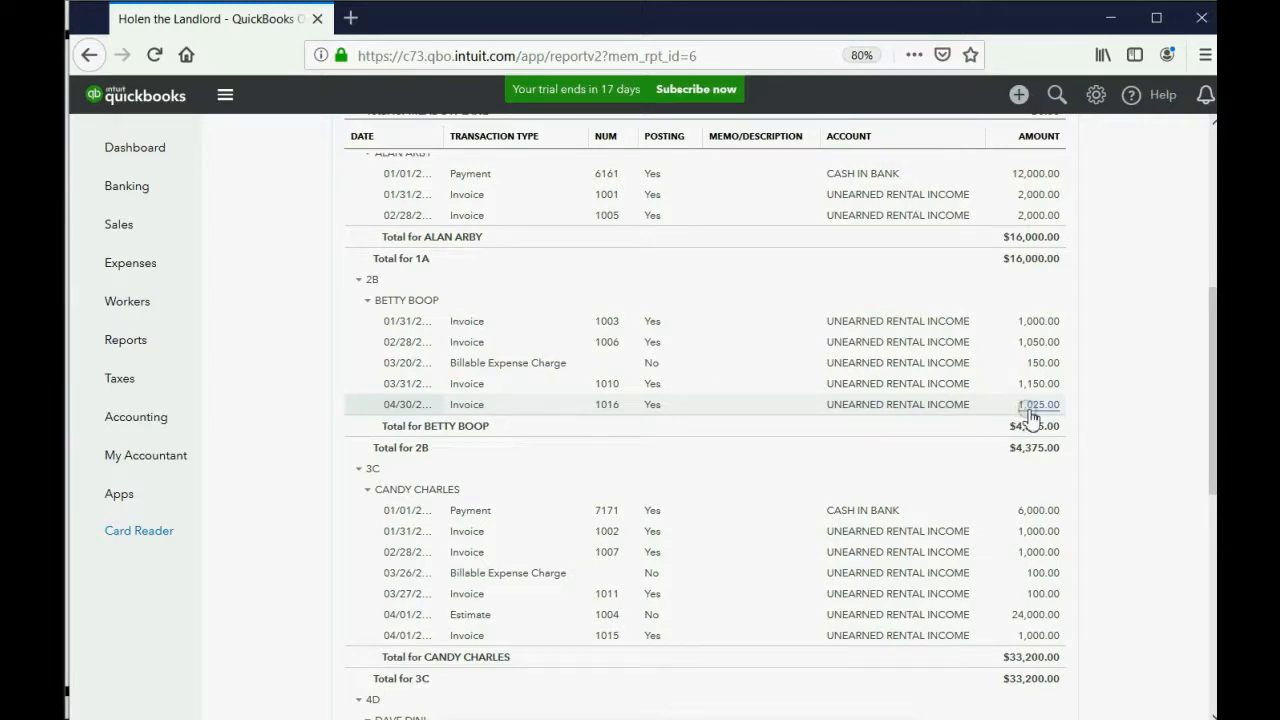
mouse_move(892, 396)
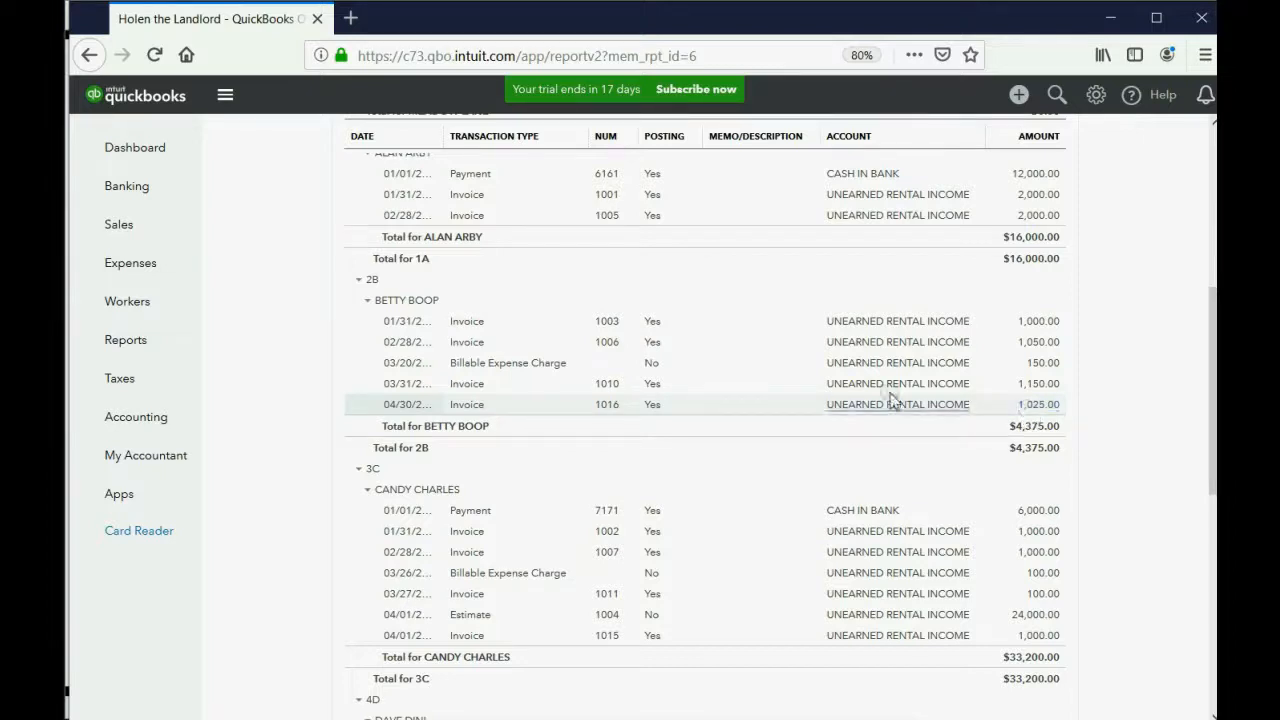
click(125, 339)
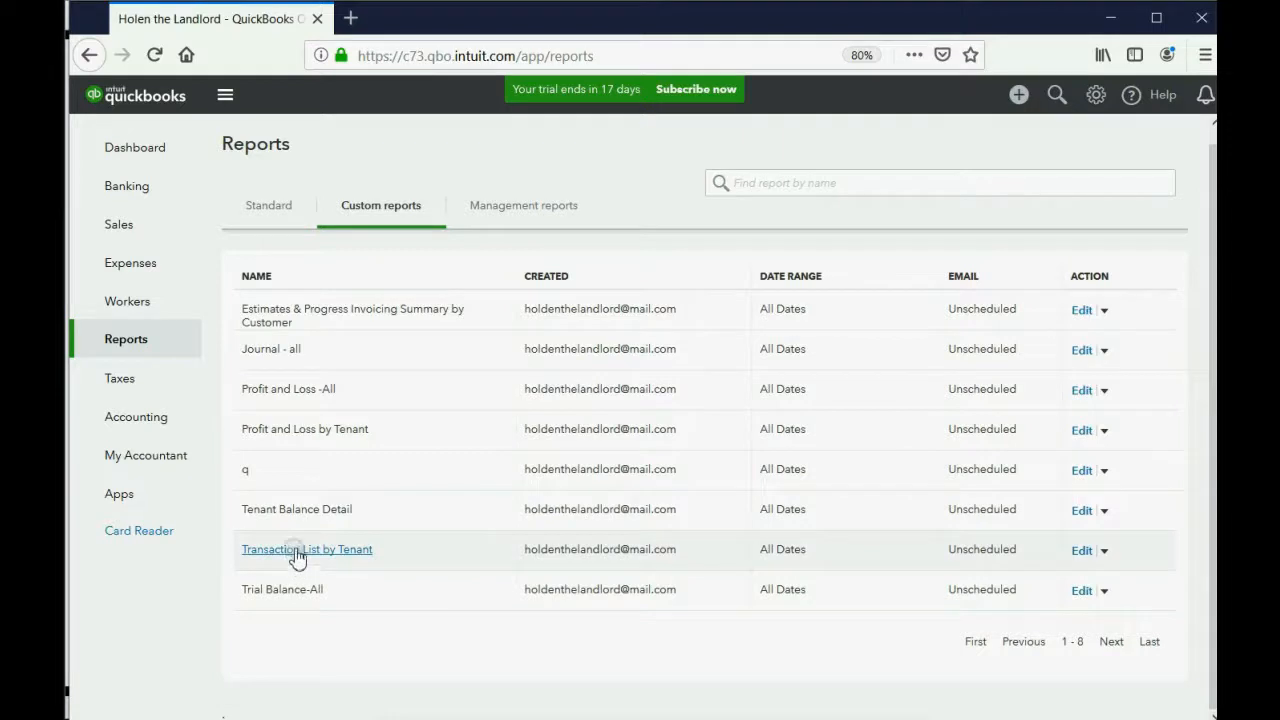
mouse_move(291, 549)
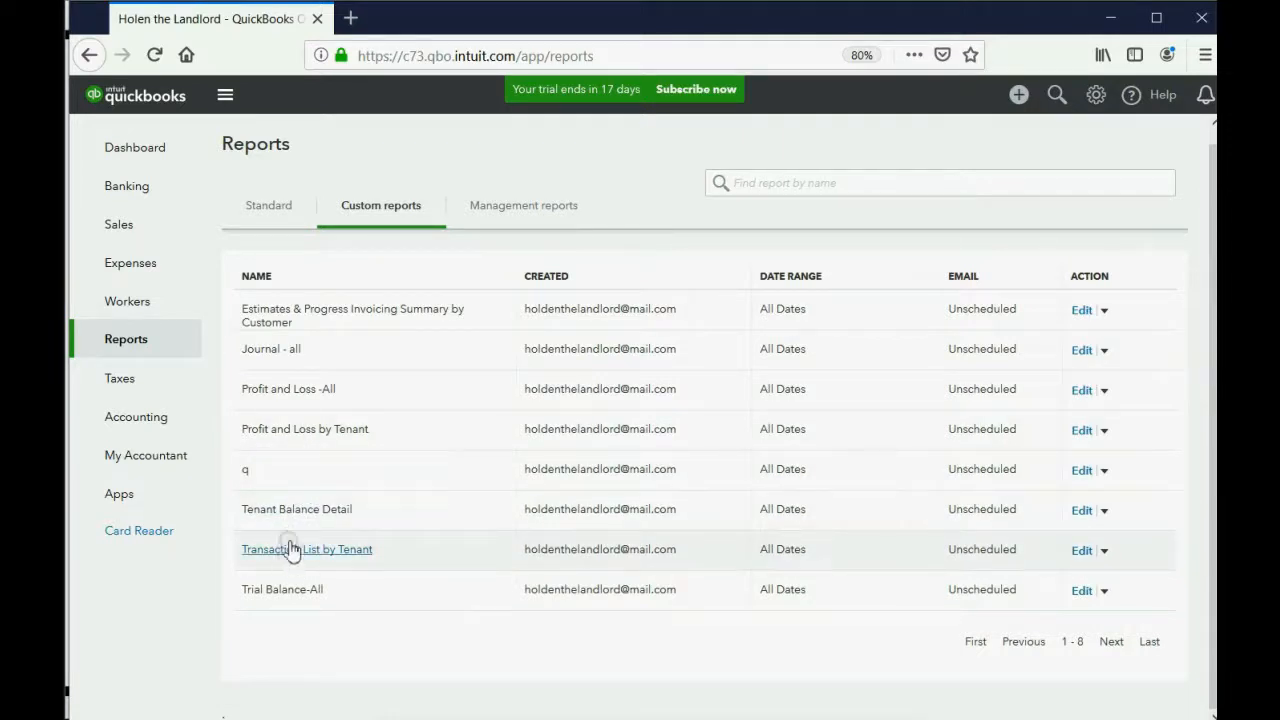
Step: View Tenant Balance Detail, where invoice 1016 brings Betty Boop's balance to $4,225.00
click(296, 509)
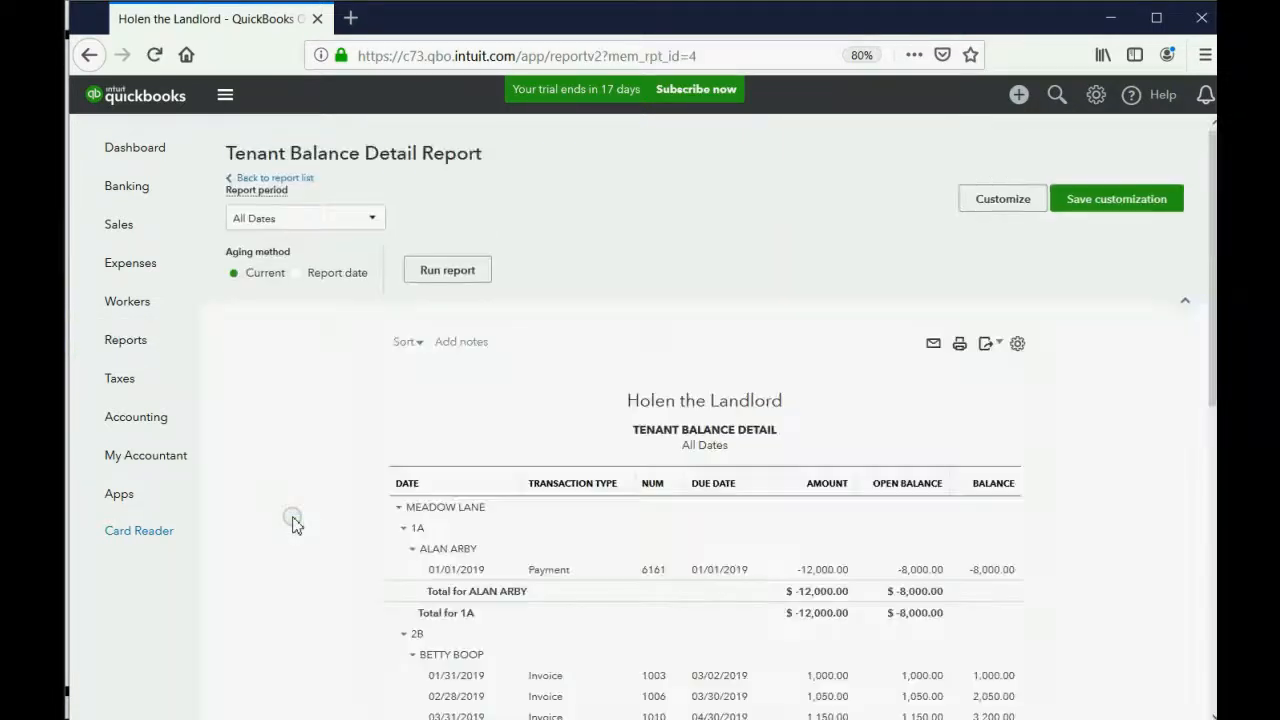
scroll(down, 3)
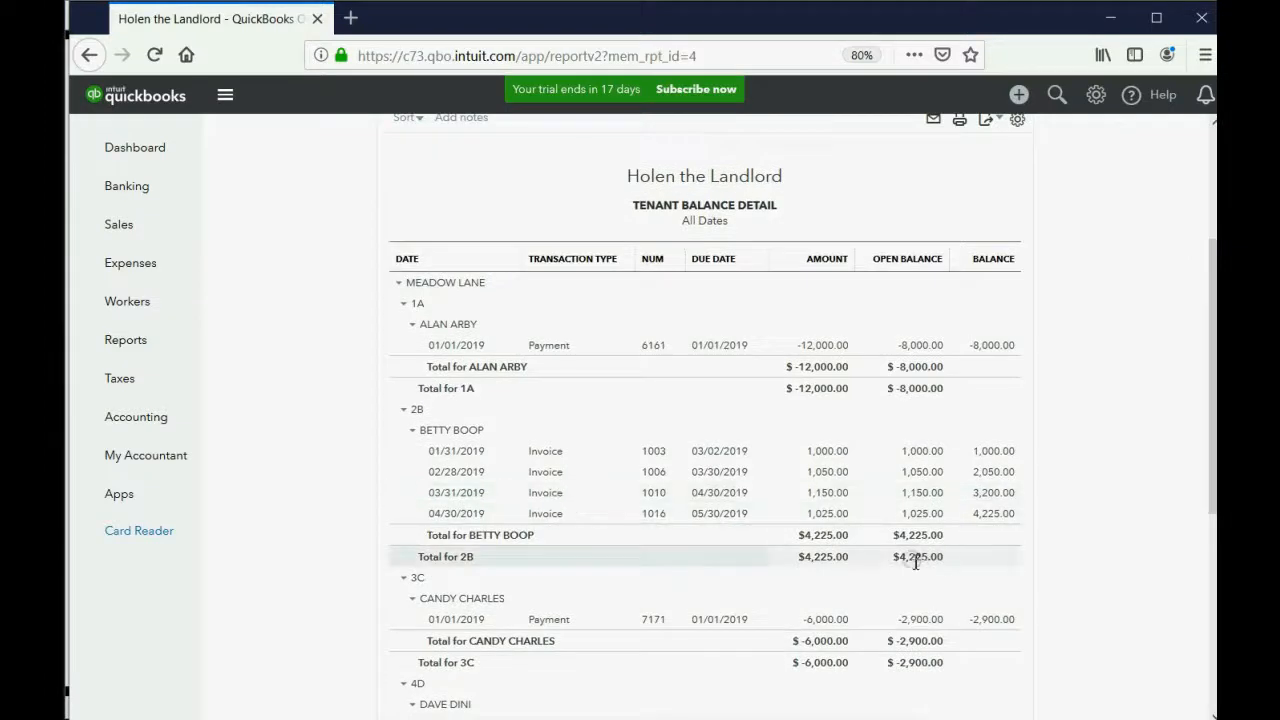
mouse_move(829, 521)
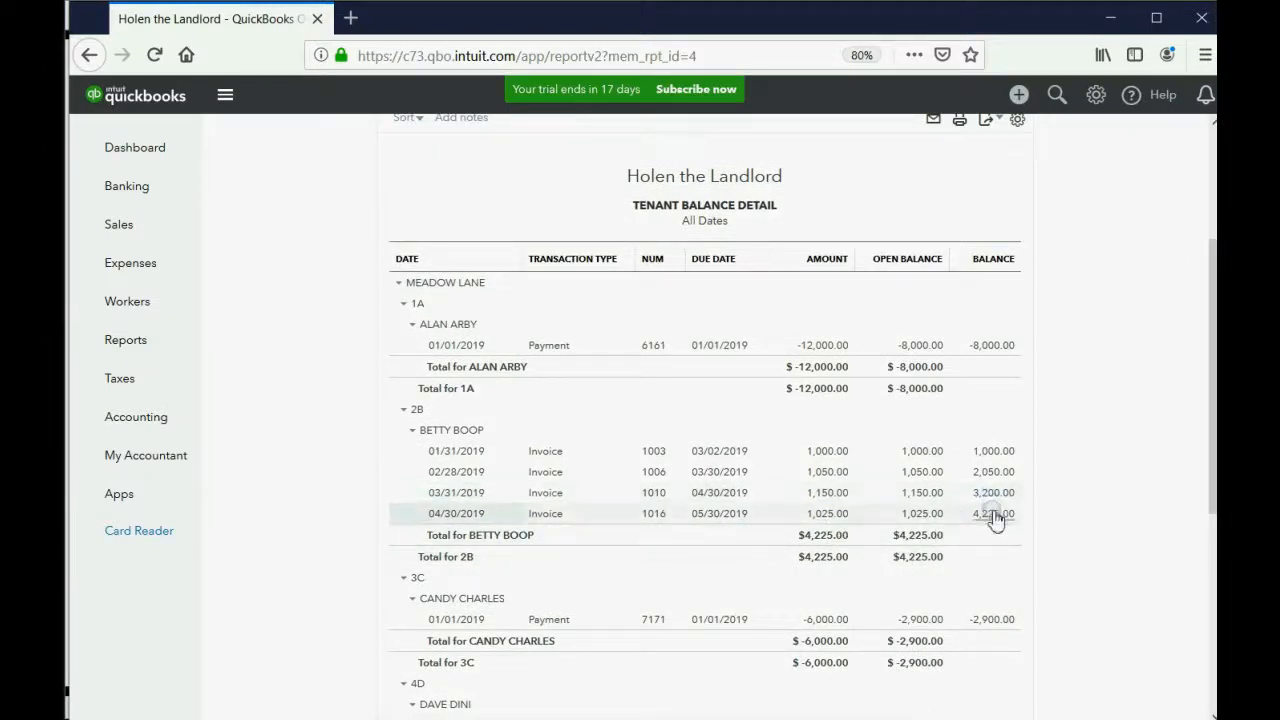
mouse_move(998, 520)
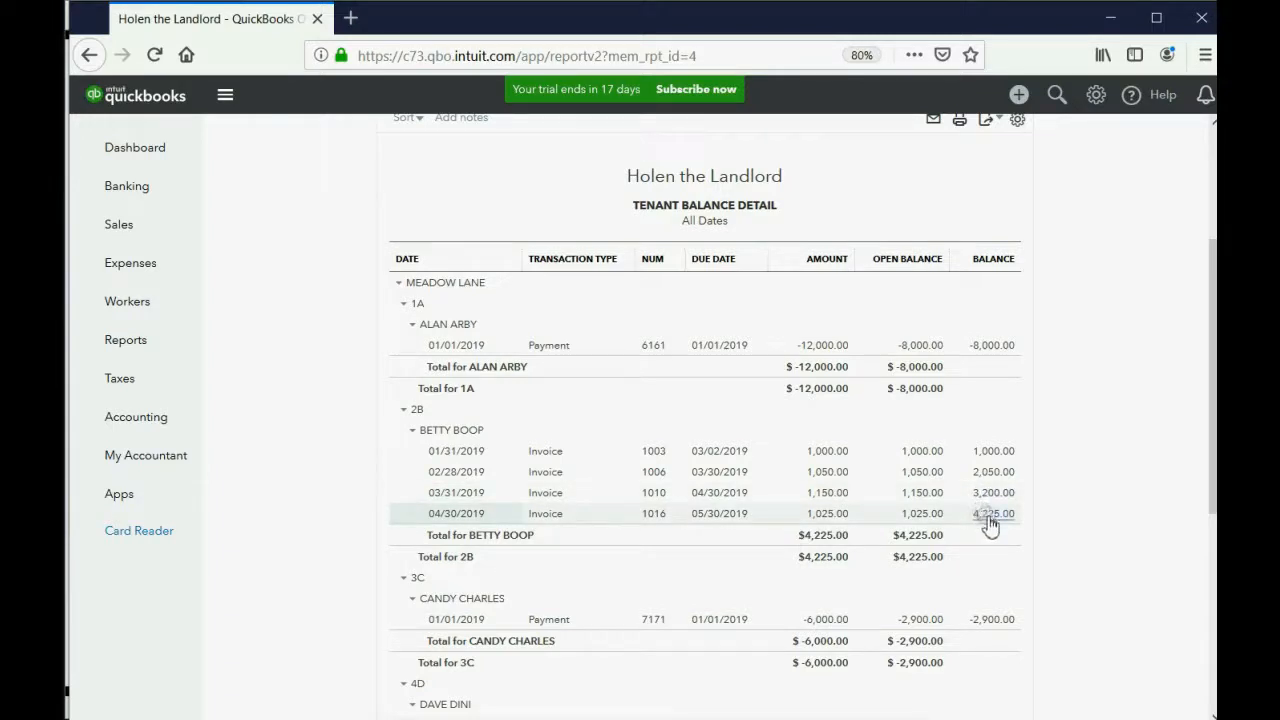